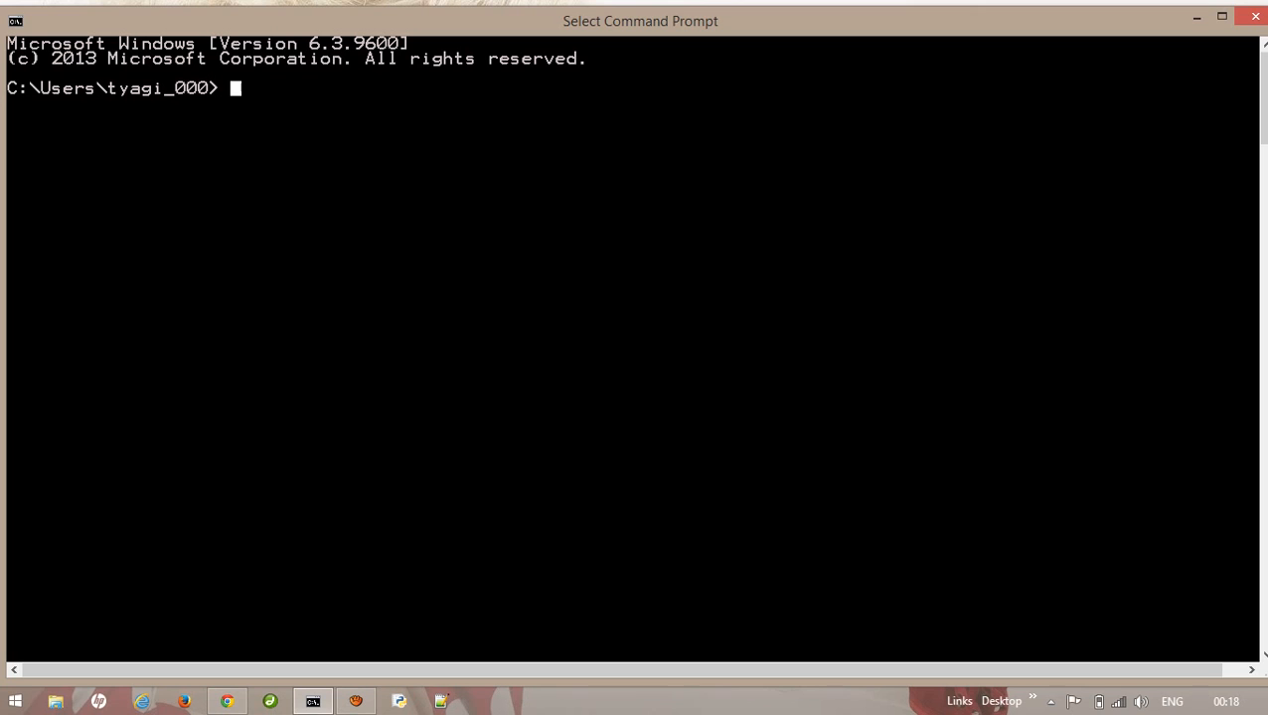
- Open File Explorer at This PC from the taskbar beside the Command Prompt
{"action": "left_click", "coordinate": [55, 702]}
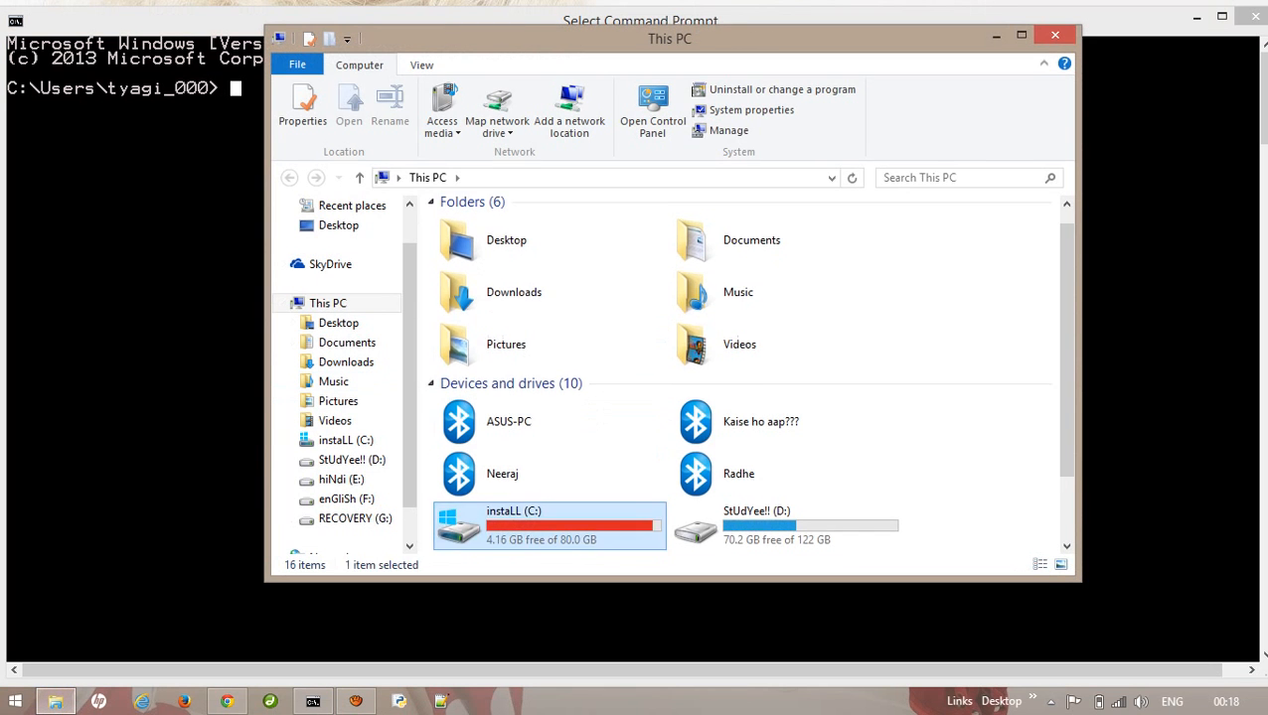
- Browse into drive C and Program Files, locating the MySQL folder
{"action": "double_click", "coordinate": [548, 525]}
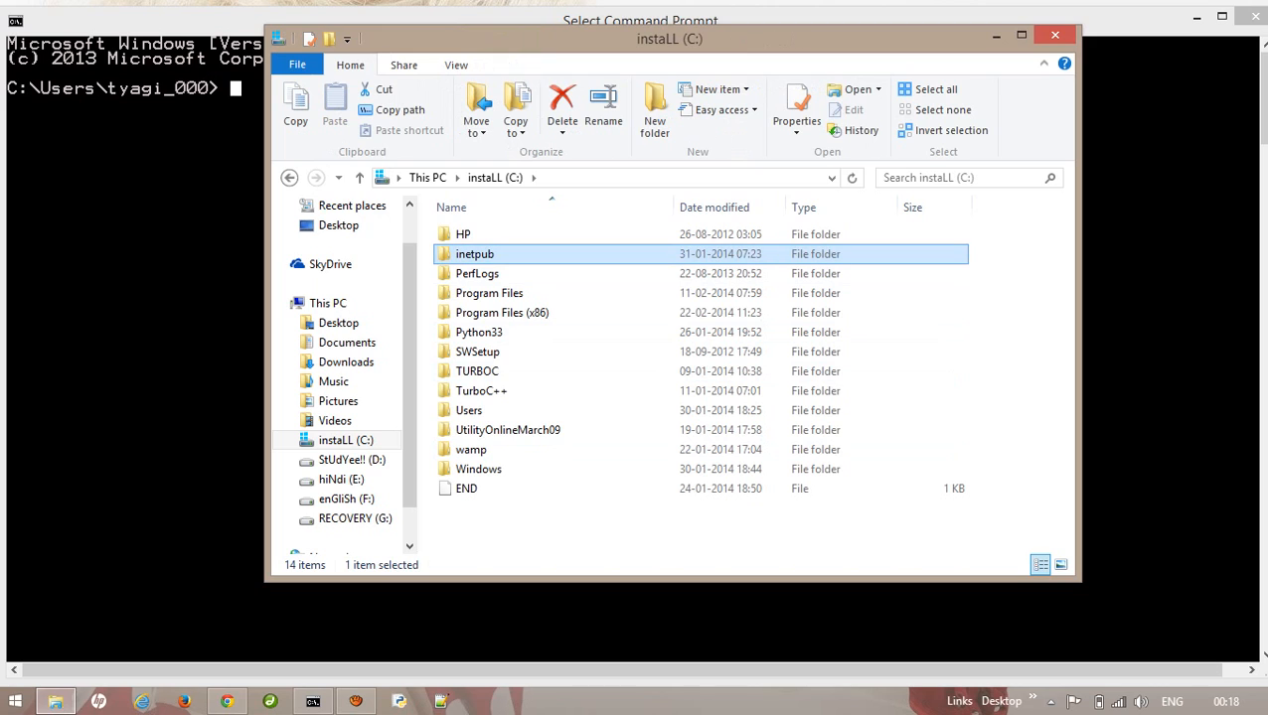
{"action": "double_click", "coordinate": [489, 293]}
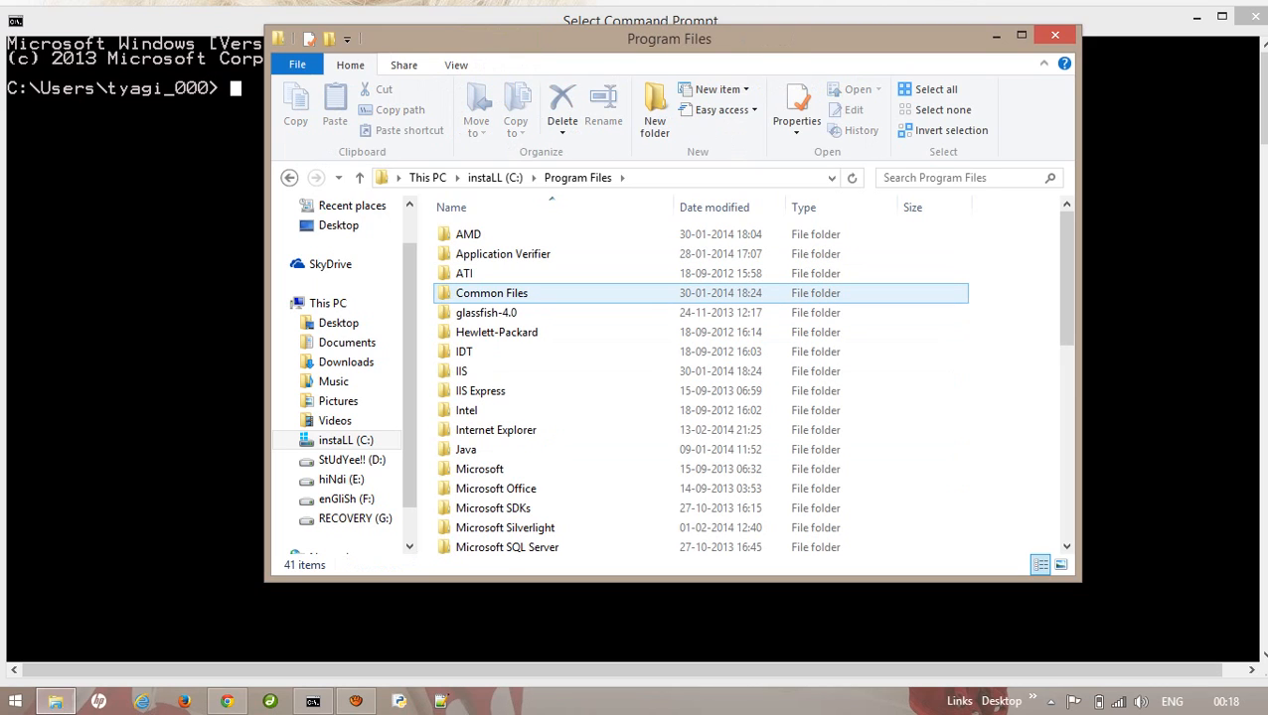
{"action": "left_click", "coordinate": [485, 312]}
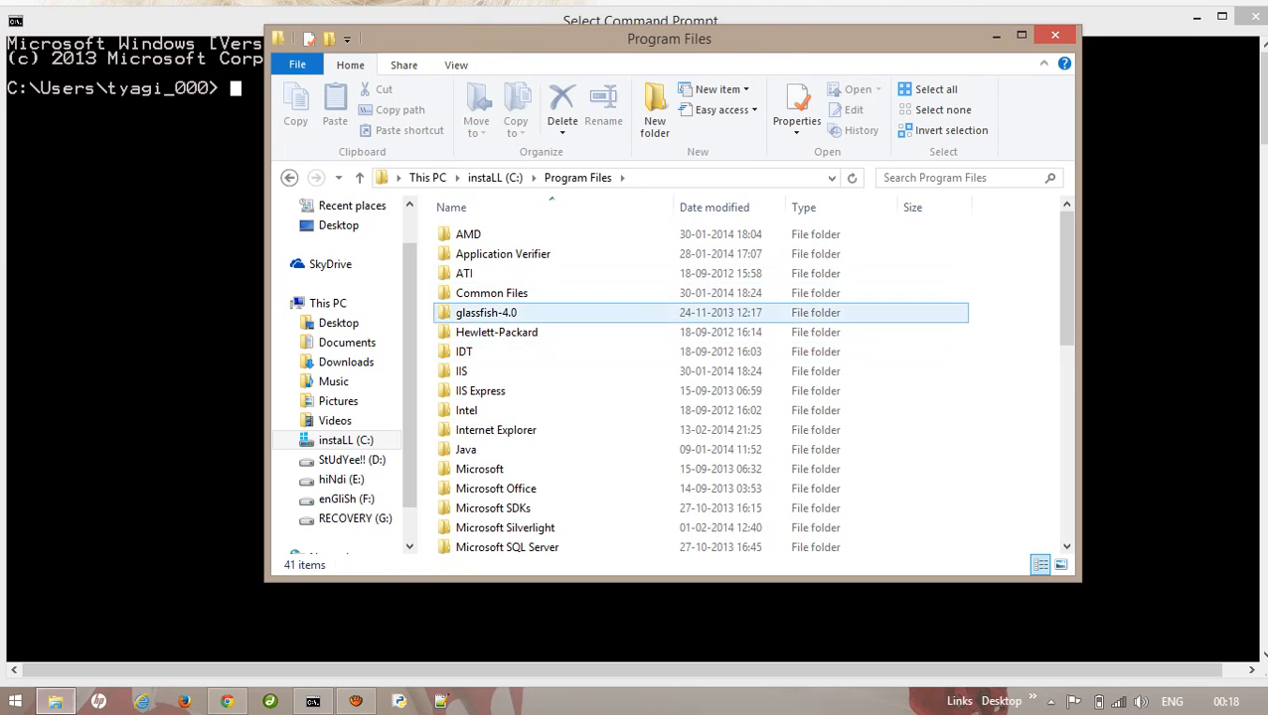
{"action": "scroll", "scroll_direction": "down", "scroll_amount": 3}
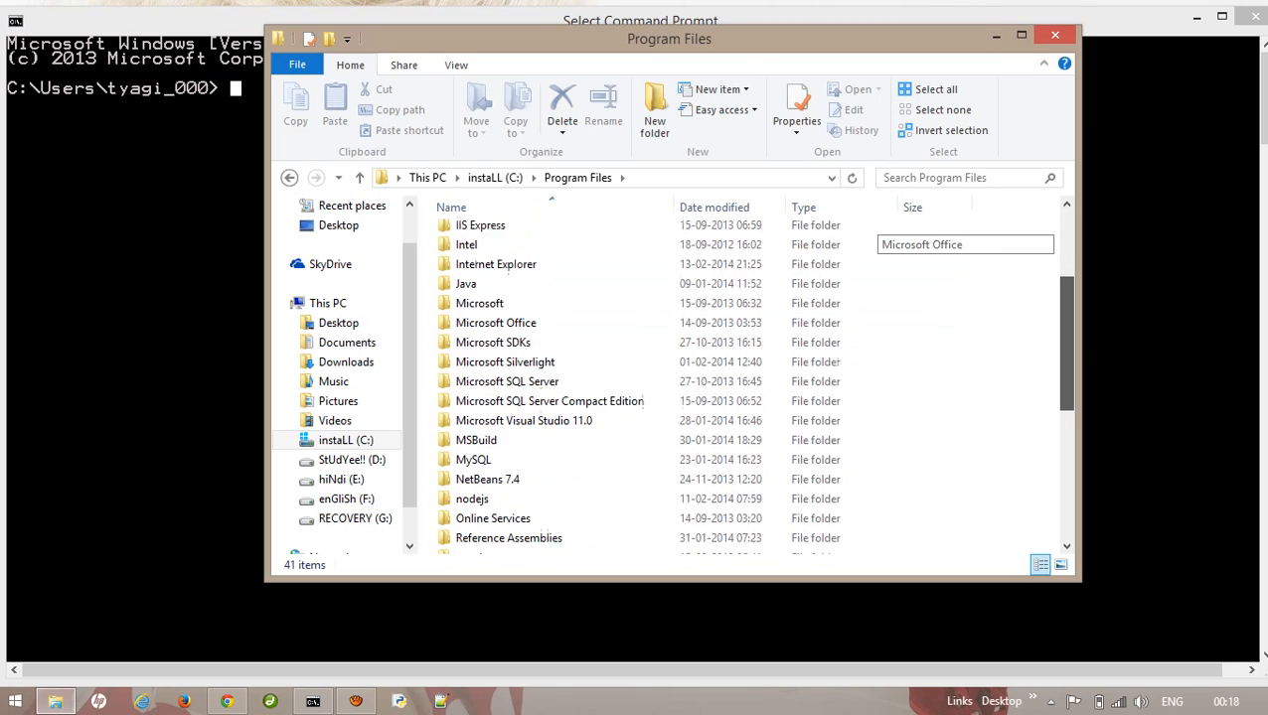
{"action": "left_click", "coordinate": [473, 443]}
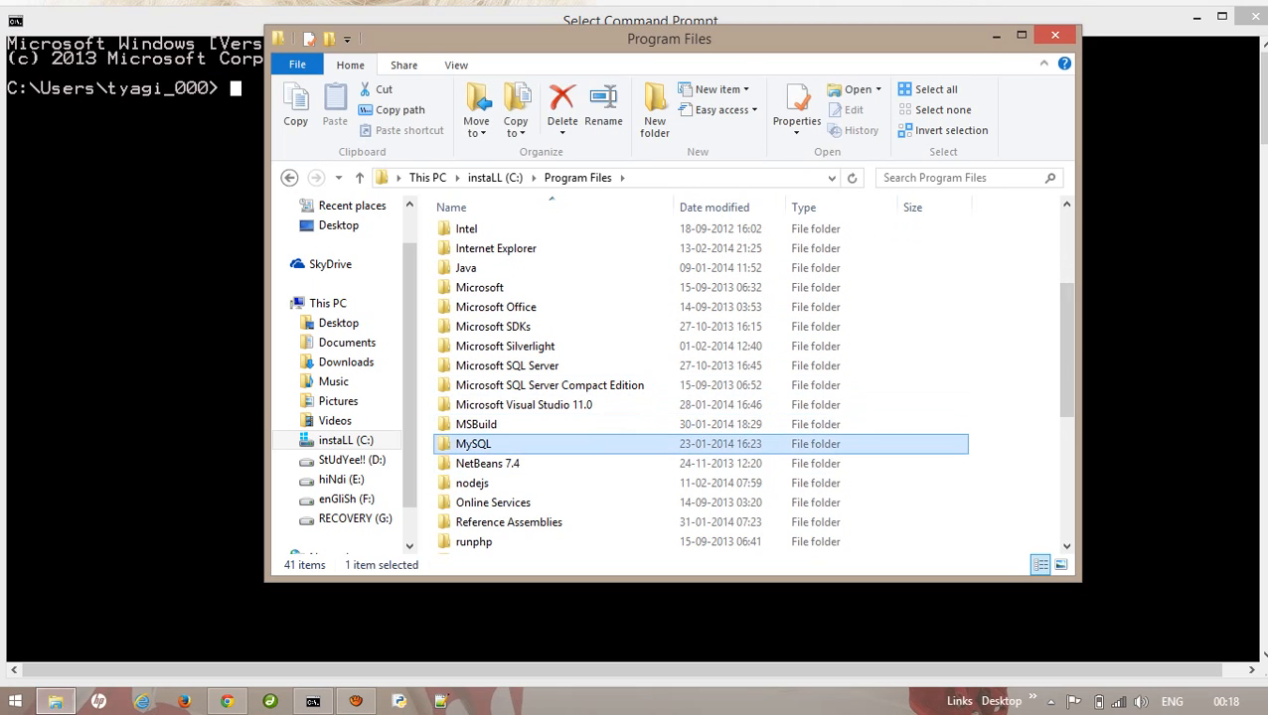
- Enter the MySQL Server 5.1 folder, find its bin directory, and return to Command Prompt
{"action": "double_click", "coordinate": [473, 443]}
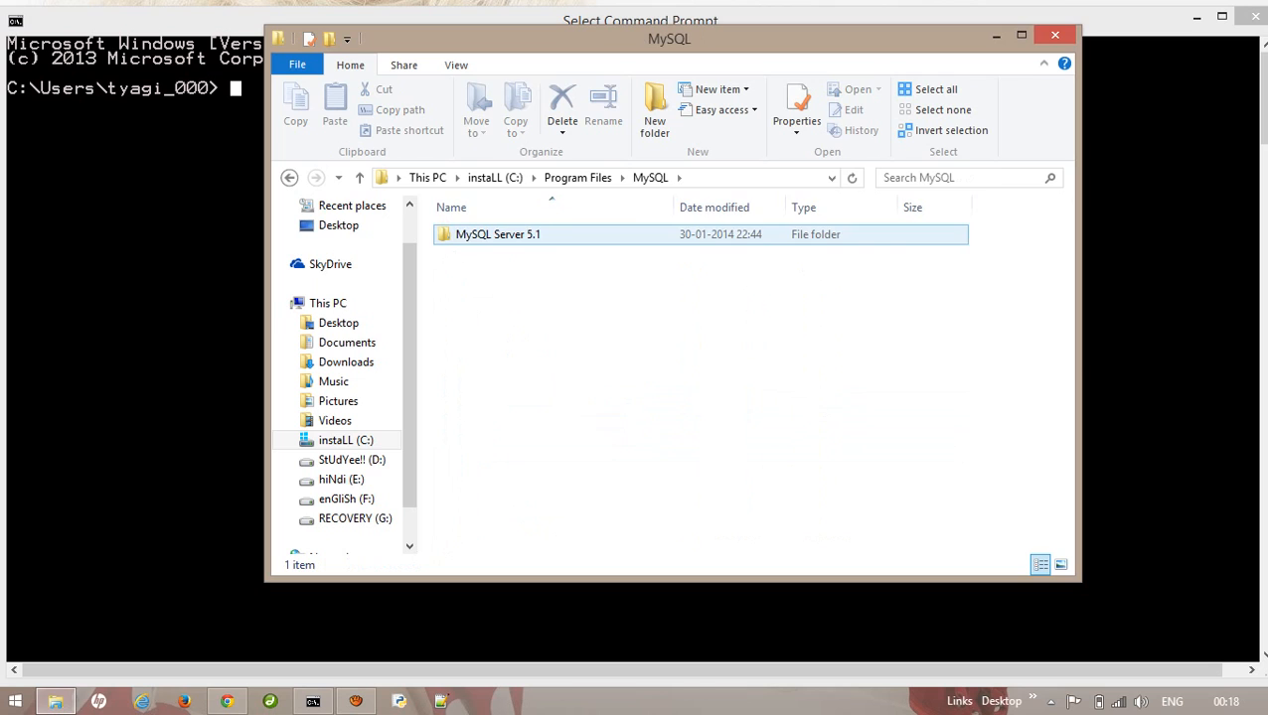
{"action": "double_click", "coordinate": [498, 235]}
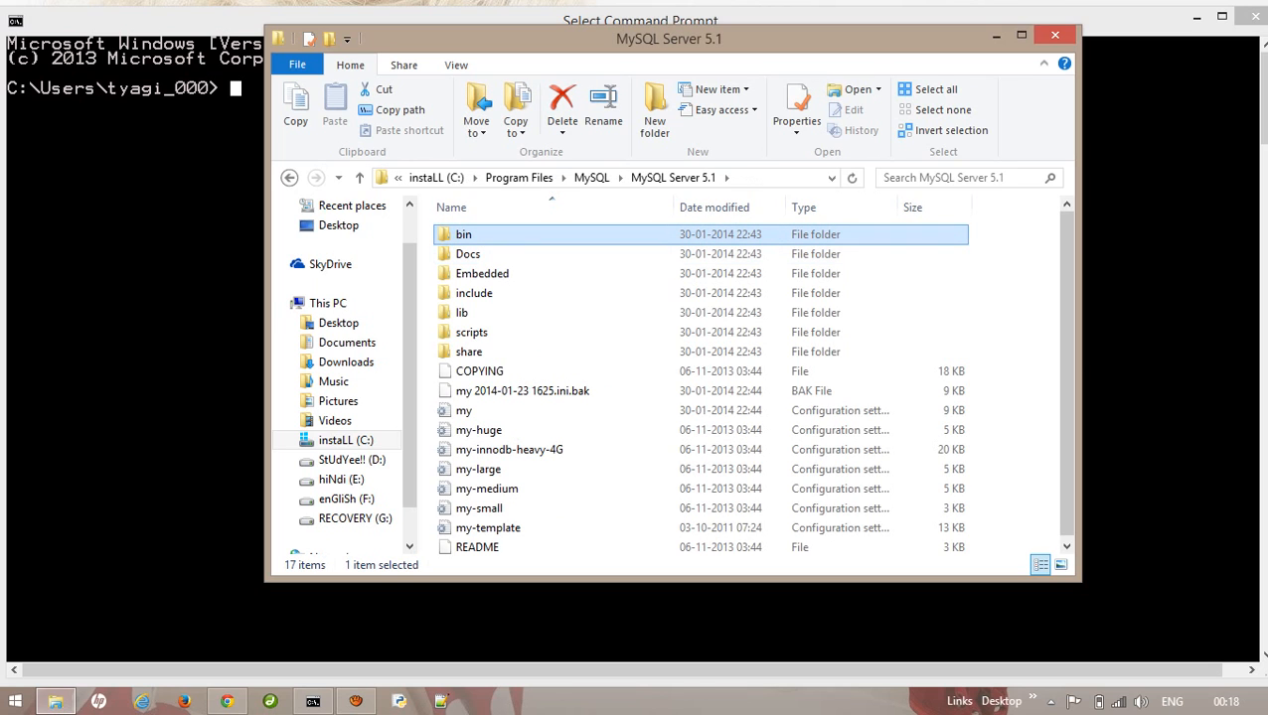
{"action": "scroll", "scroll_direction": "down", "scroll_amount": 3}
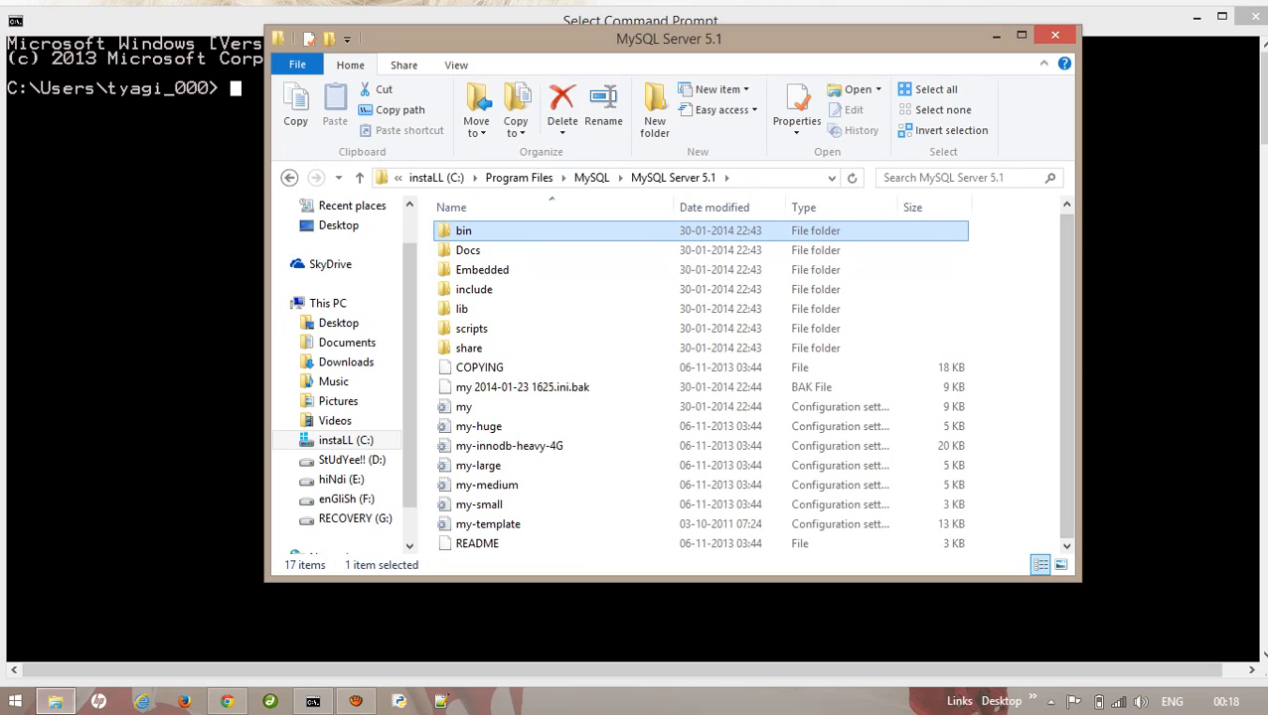
{"action": "double_click", "coordinate": [463, 230]}
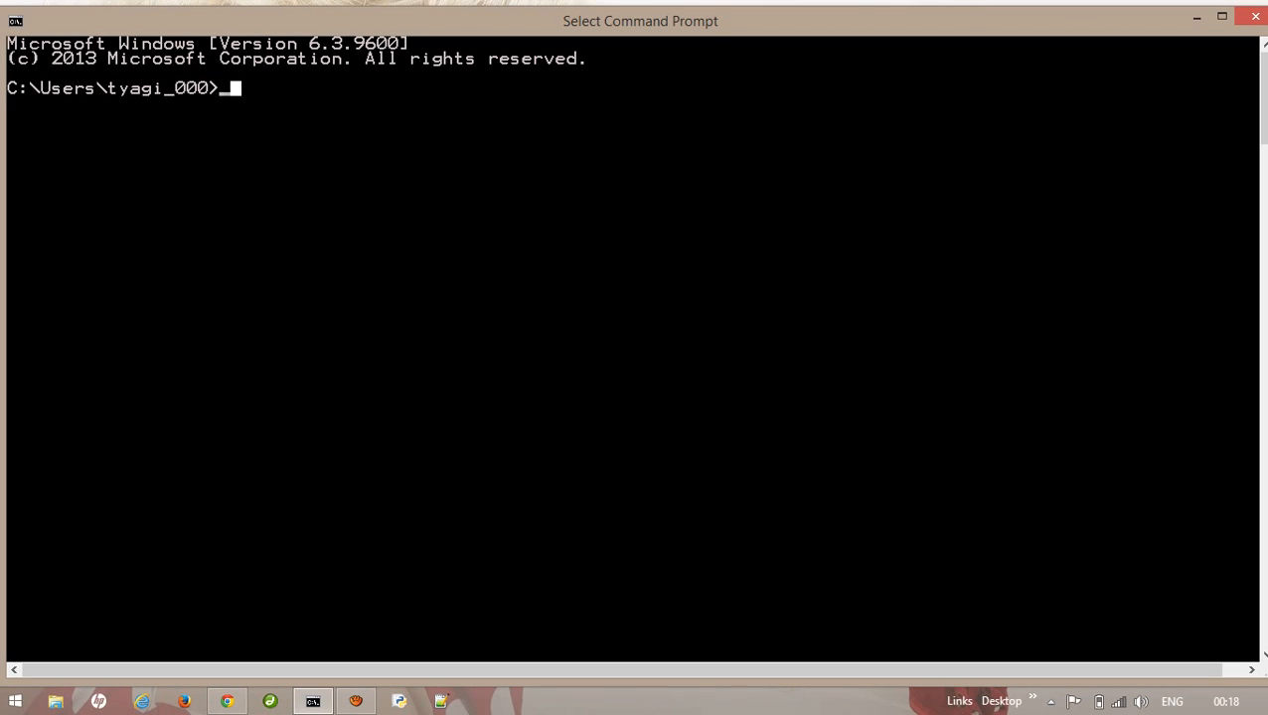
- Change directory into C:\Program Files and then into the MySQL folder
{"action": "type", "text": "cd"}
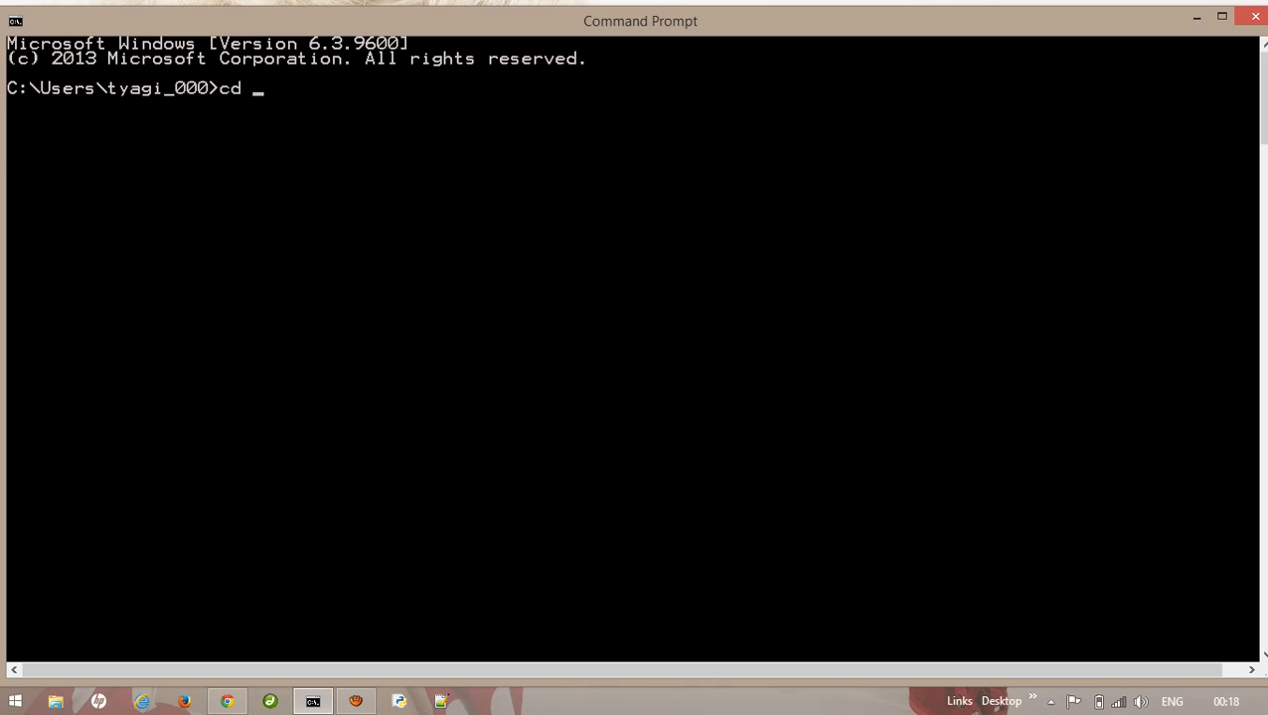
{"action": "type", "text": "c://"}
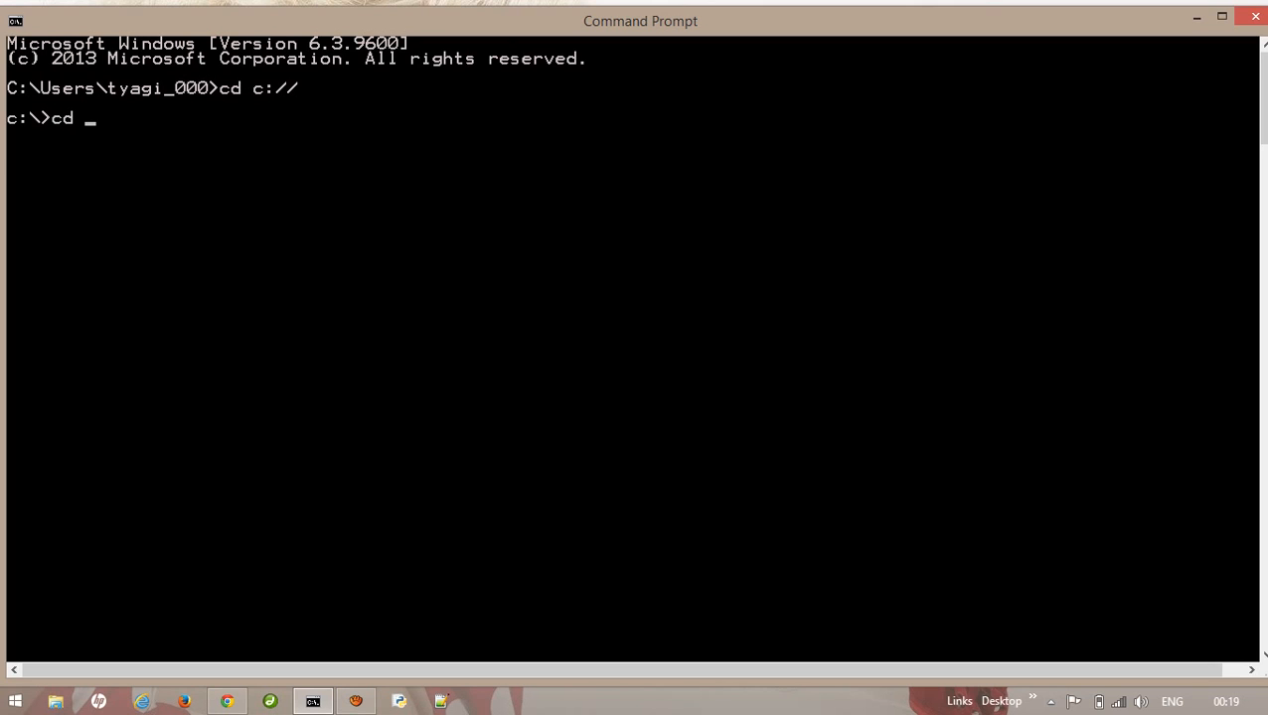
{"action": "type", "text": "pro"}
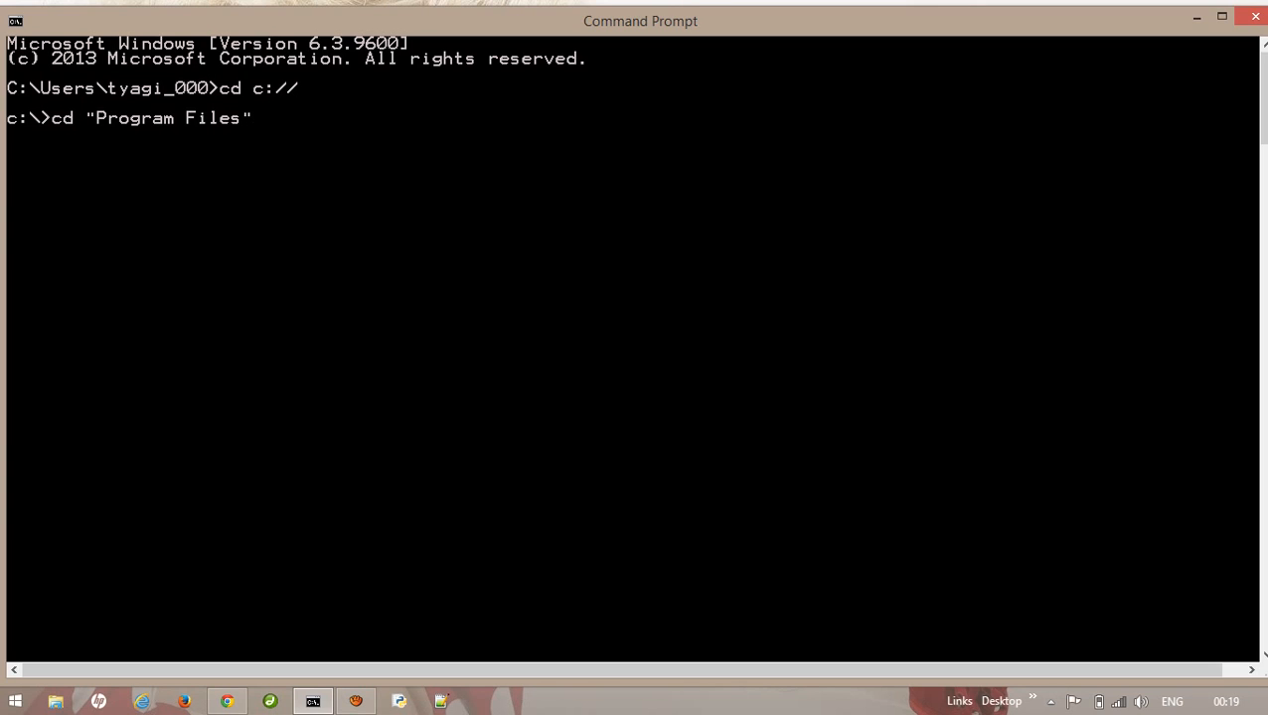
{"action": "key", "text": "Return"}
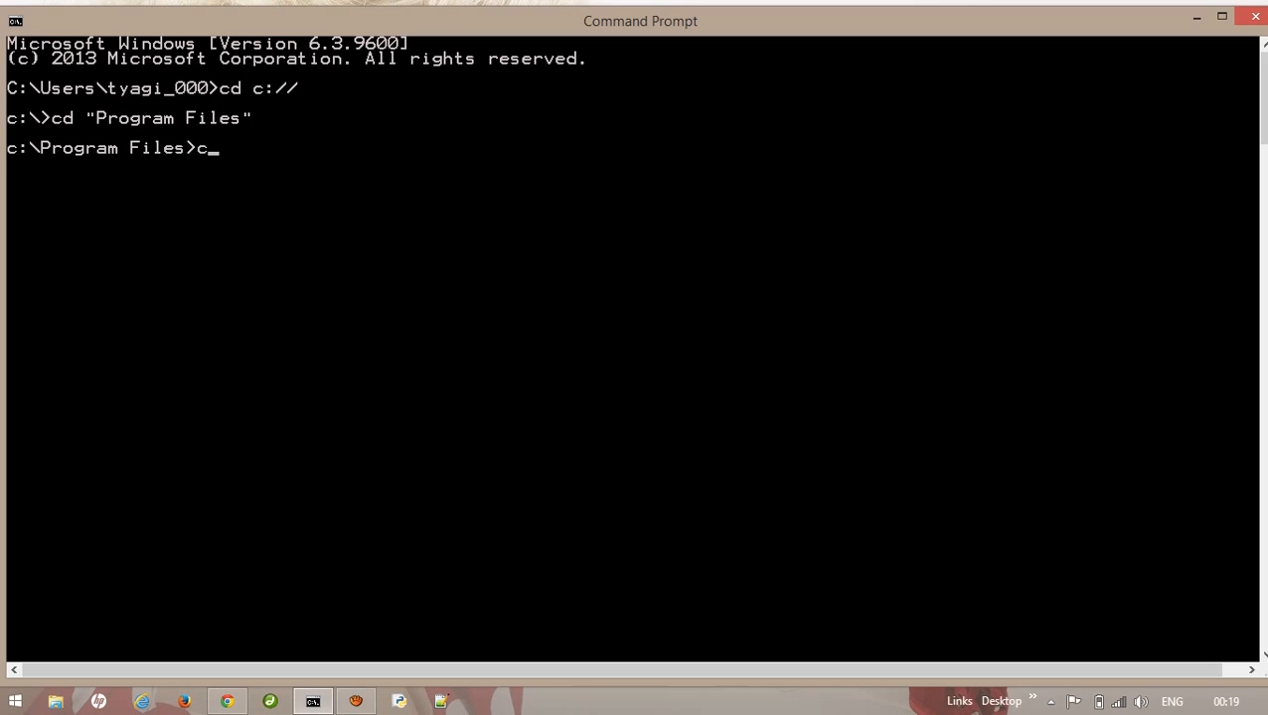
{"action": "type", "text": "d m"}
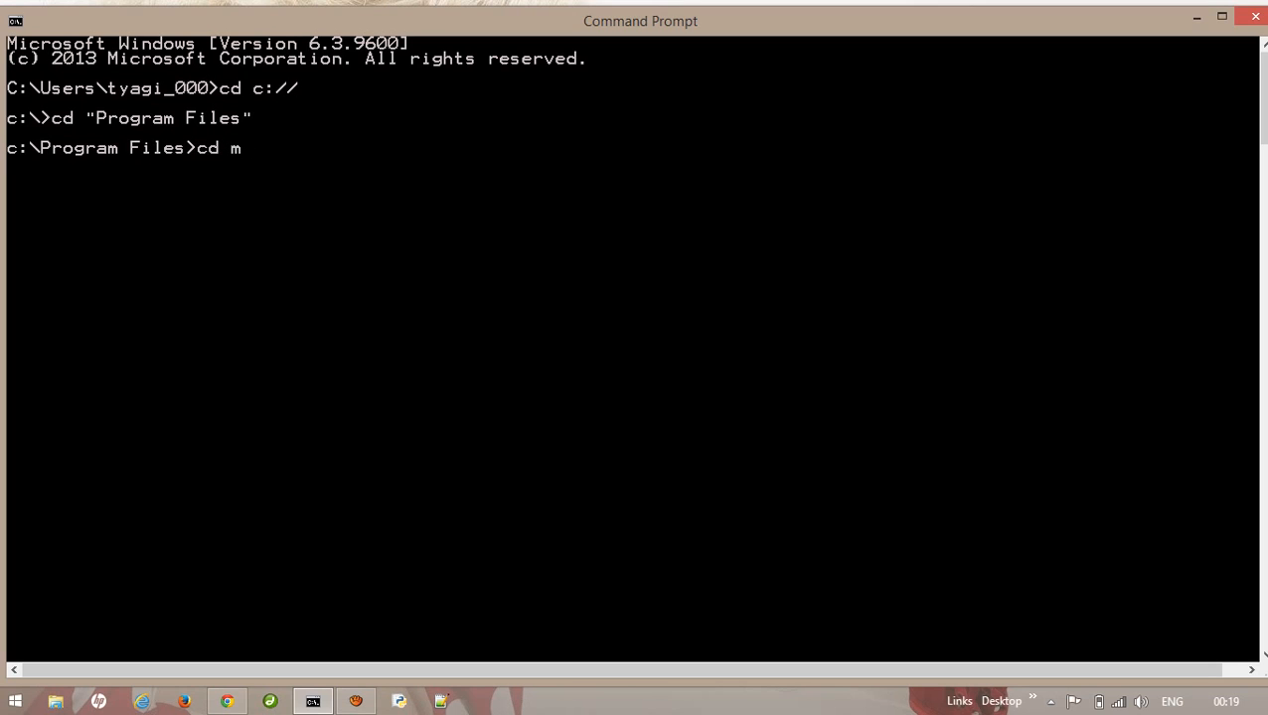
{"action": "type", "text": "ySQL"}
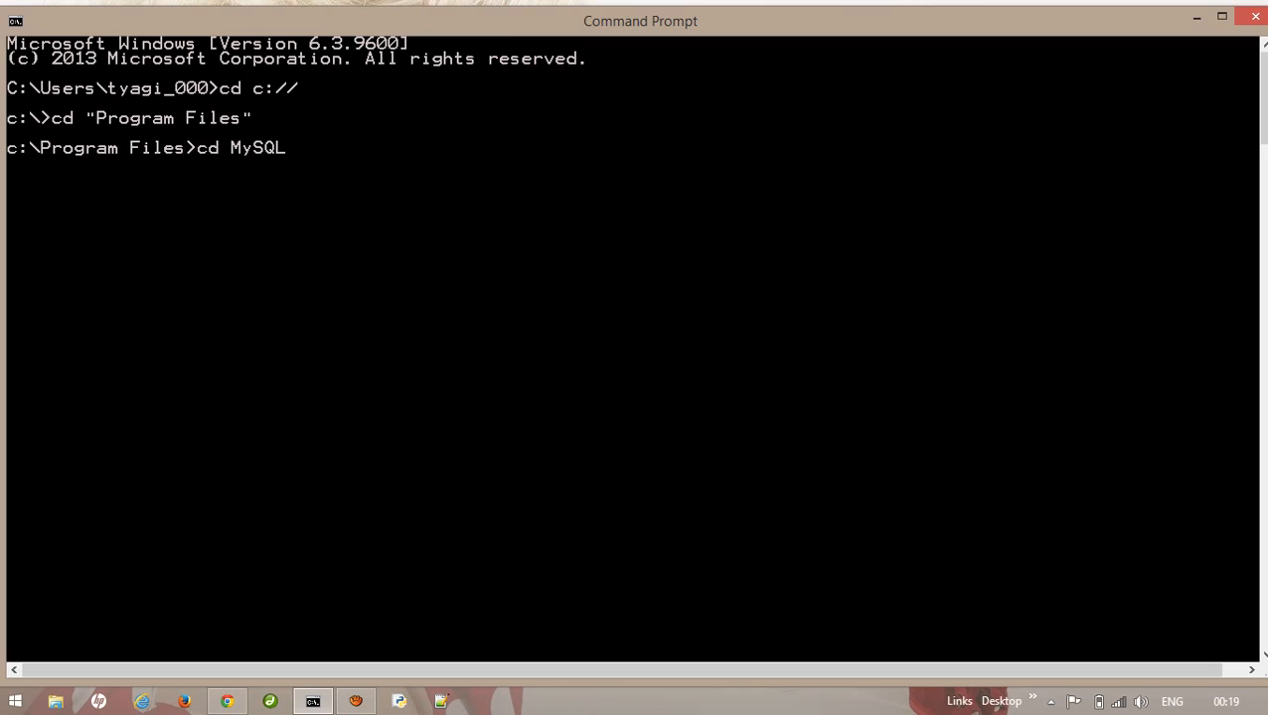
{"action": "key", "text": "Return"}
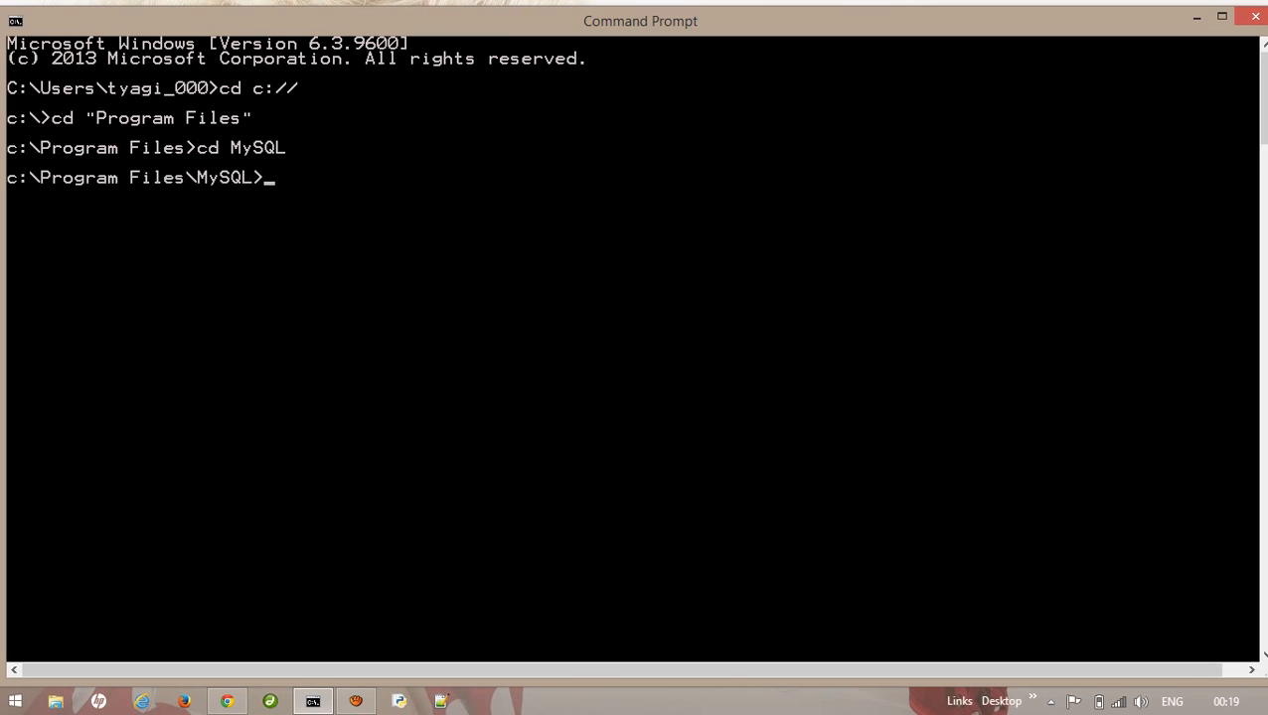
- Change directory into "MySQL Server 5.1" and then into its bin folder
{"action": "type", "text": "c"}
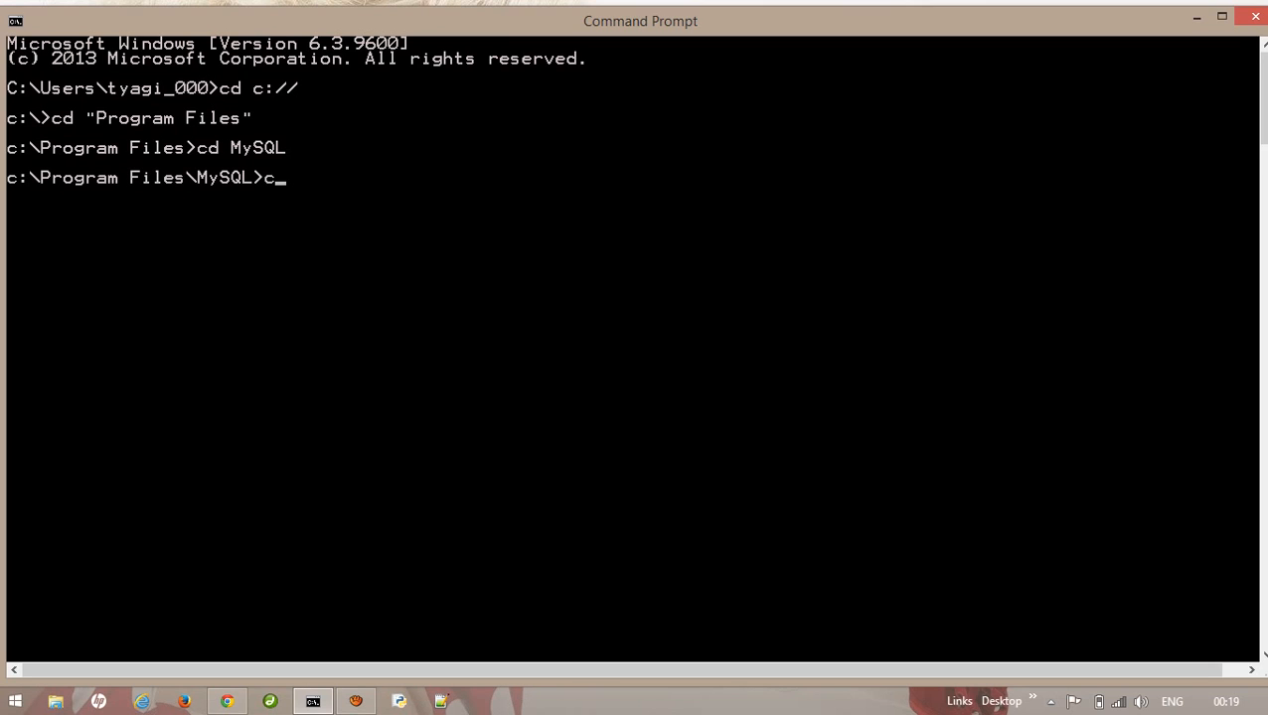
{"action": "type", "text": "d"}
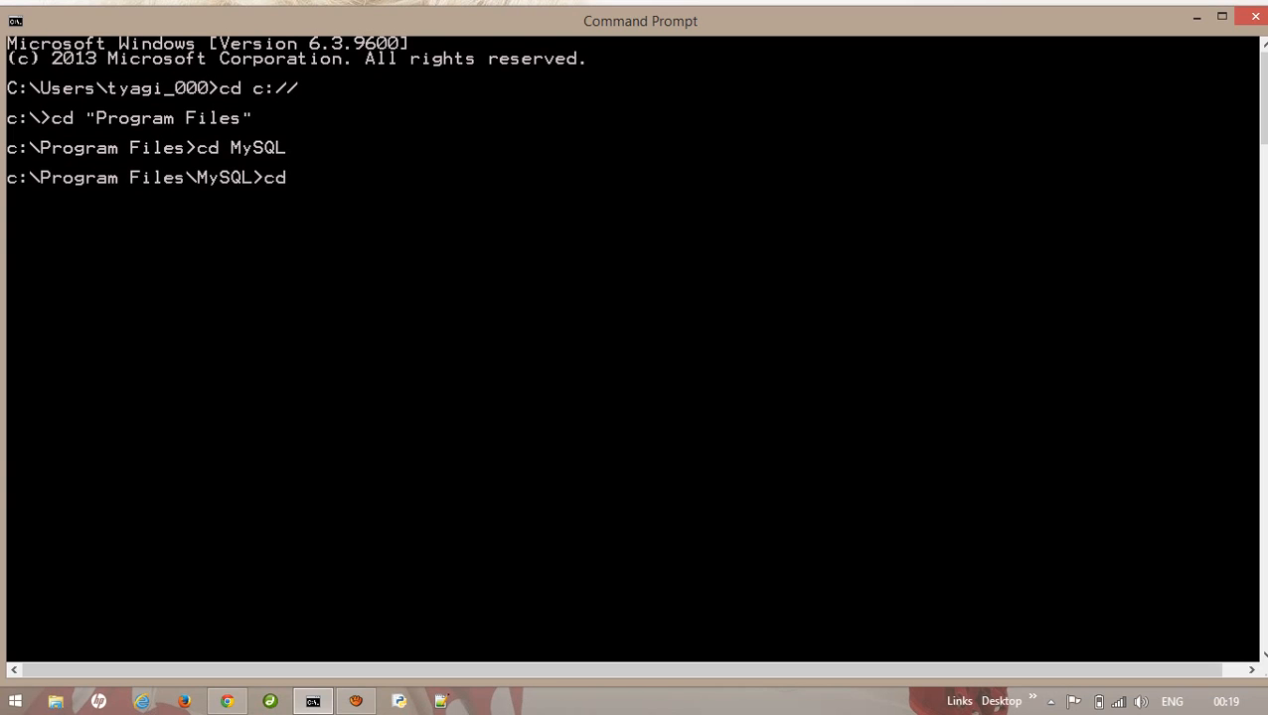
{"action": "type", "text": "\"MySQL Server 5.1\""}
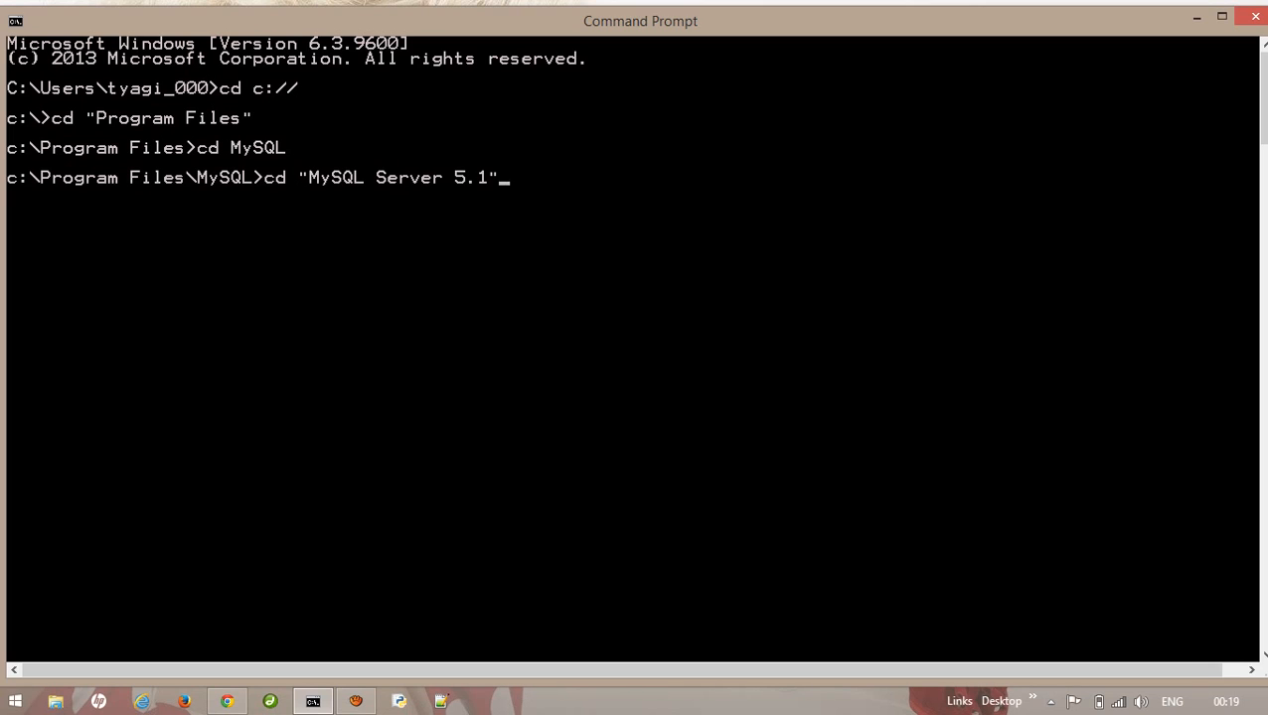
{"action": "key", "text": "Return"}
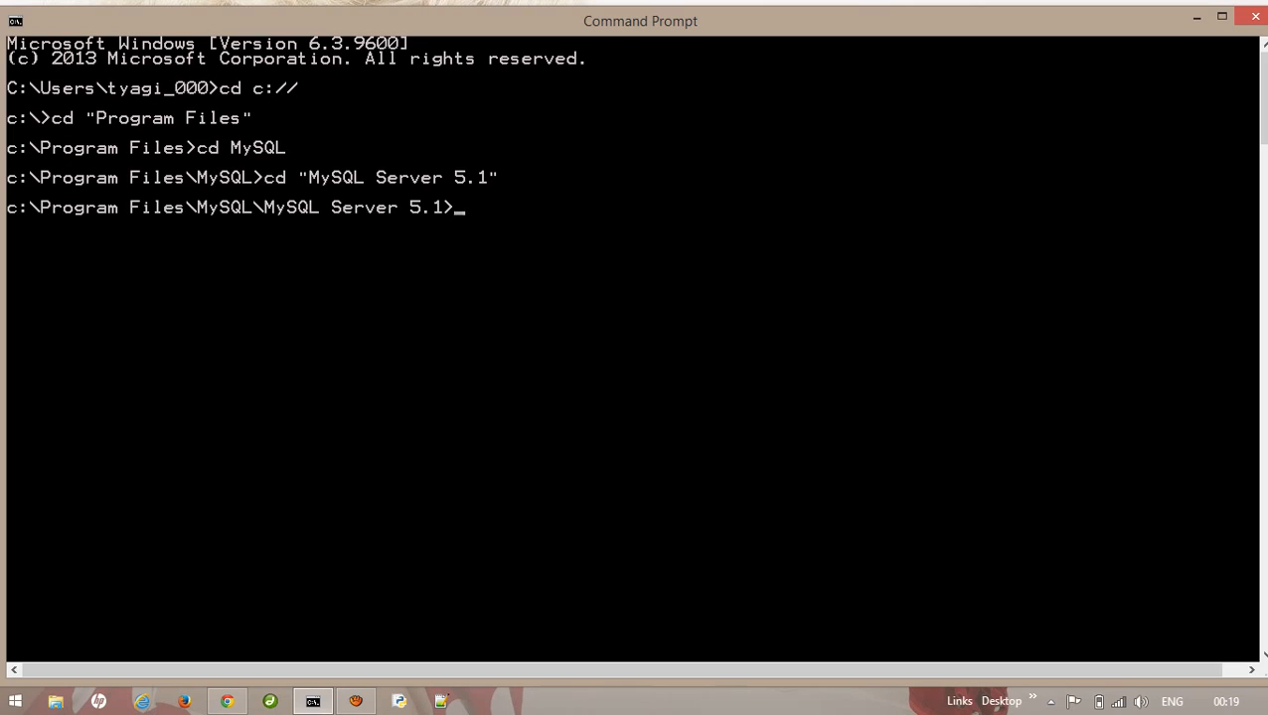
{"action": "type", "text": "cd bi"}
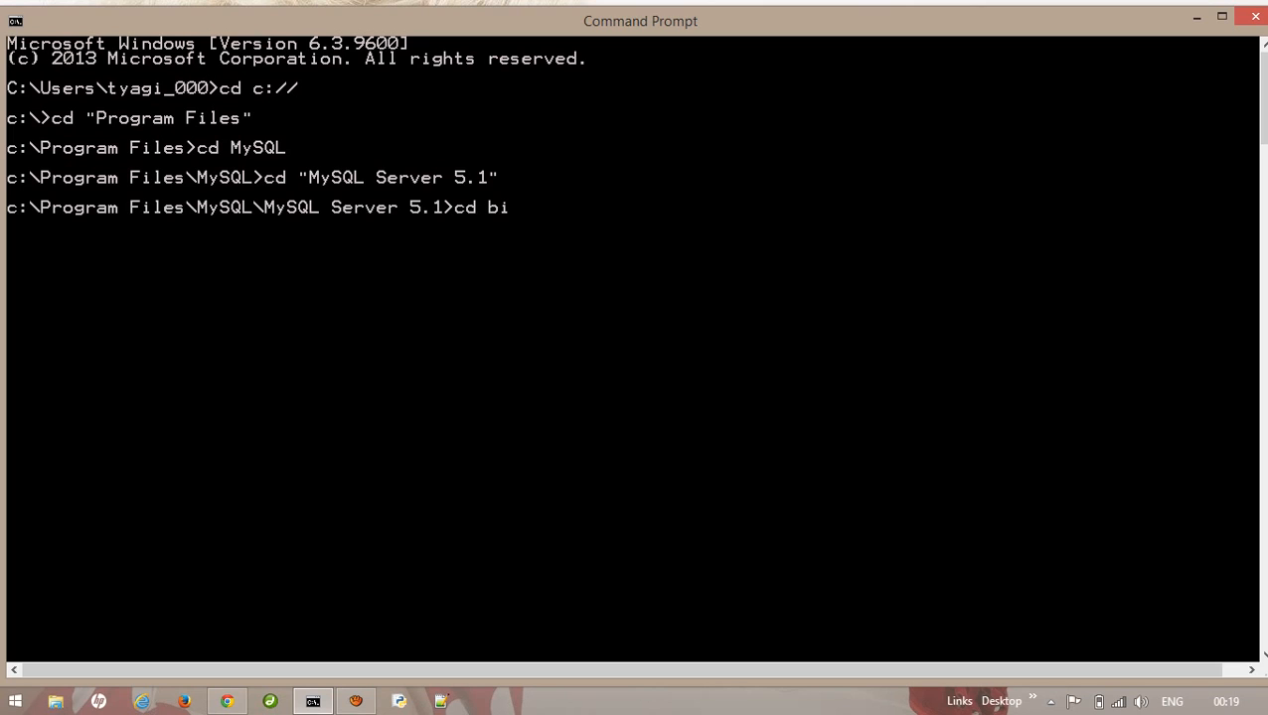
{"action": "type", "text": "n"}
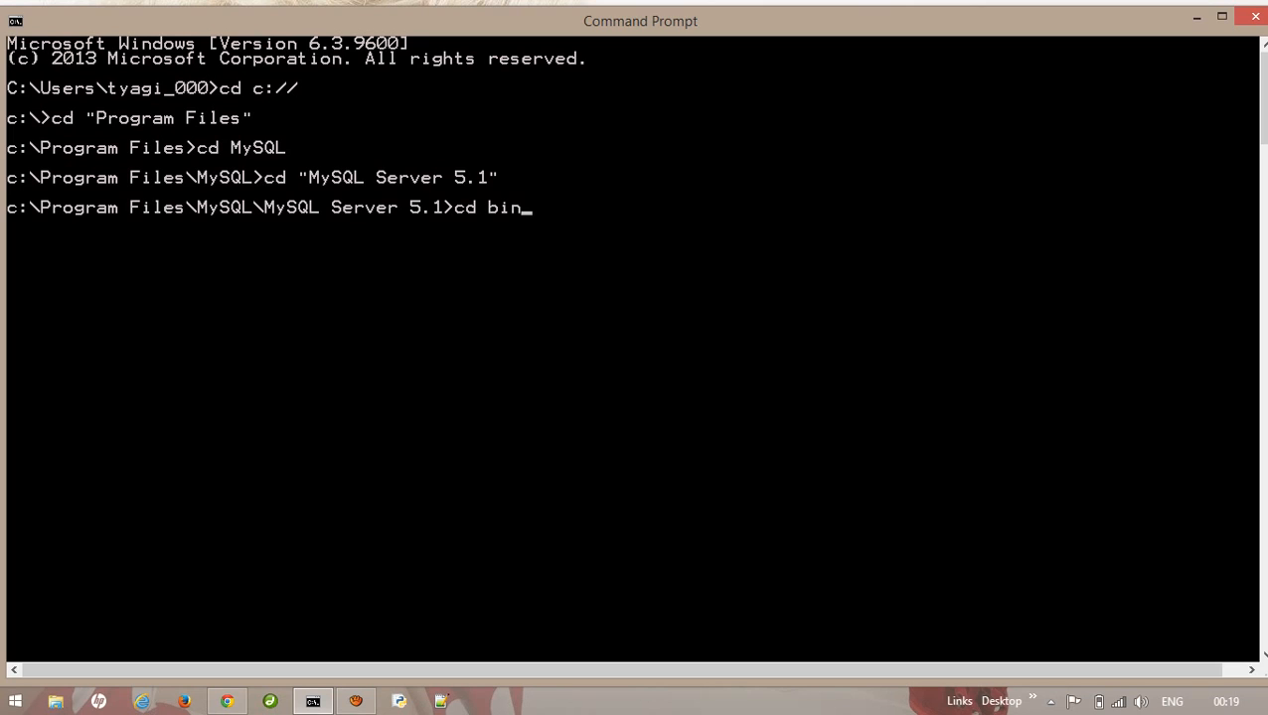
{"action": "key", "text": "Return"}
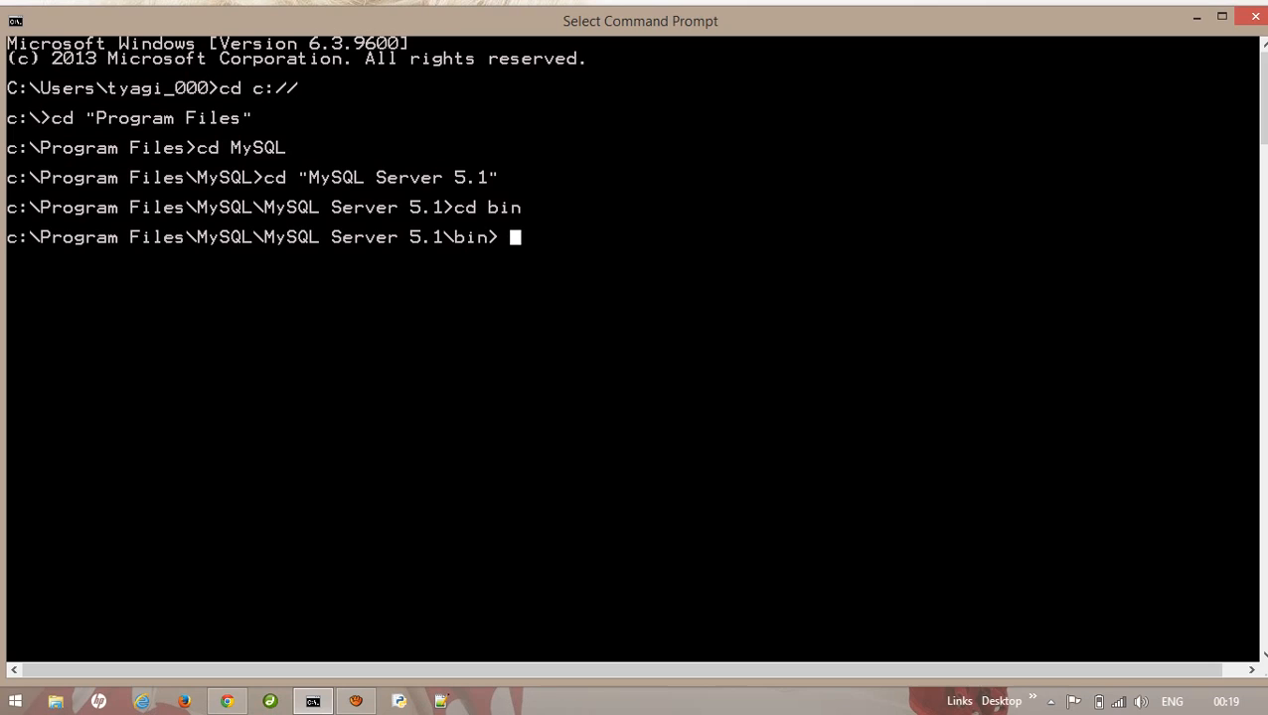
- Begin the mysql login command with user root (mysql -uroot)
{"action": "type", "text": "mys"}
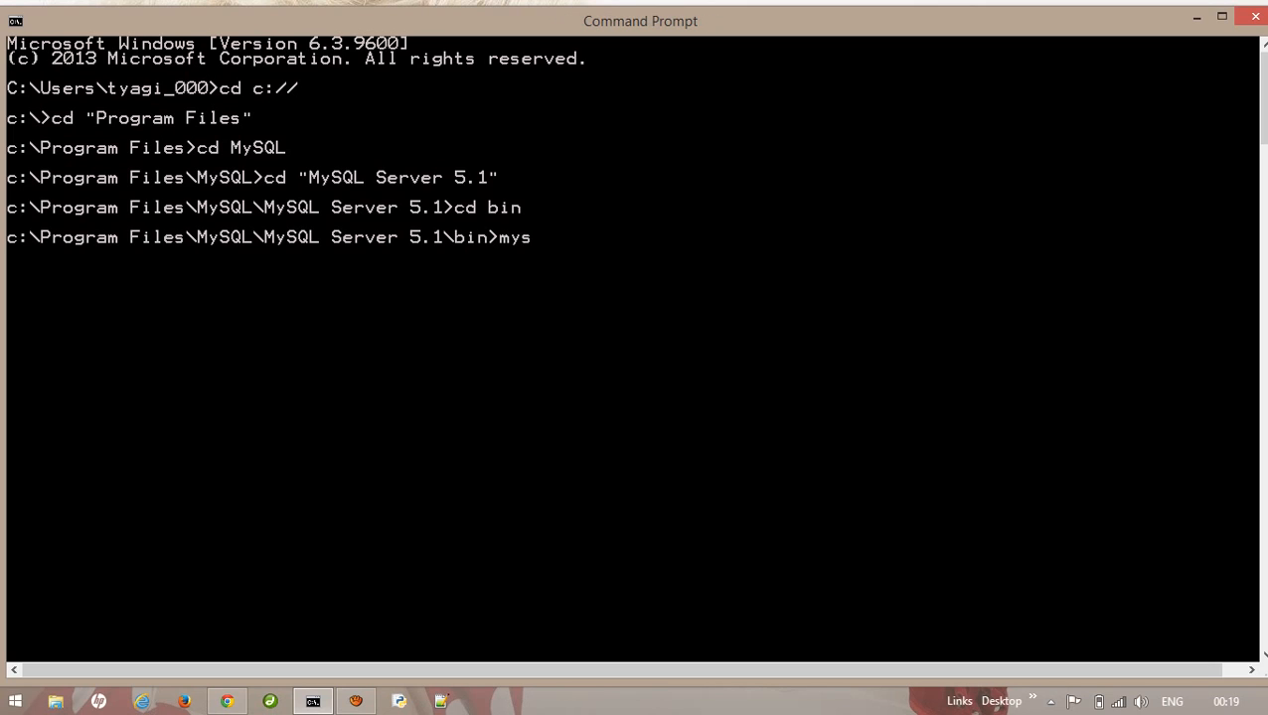
{"action": "type", "text": "ql"}
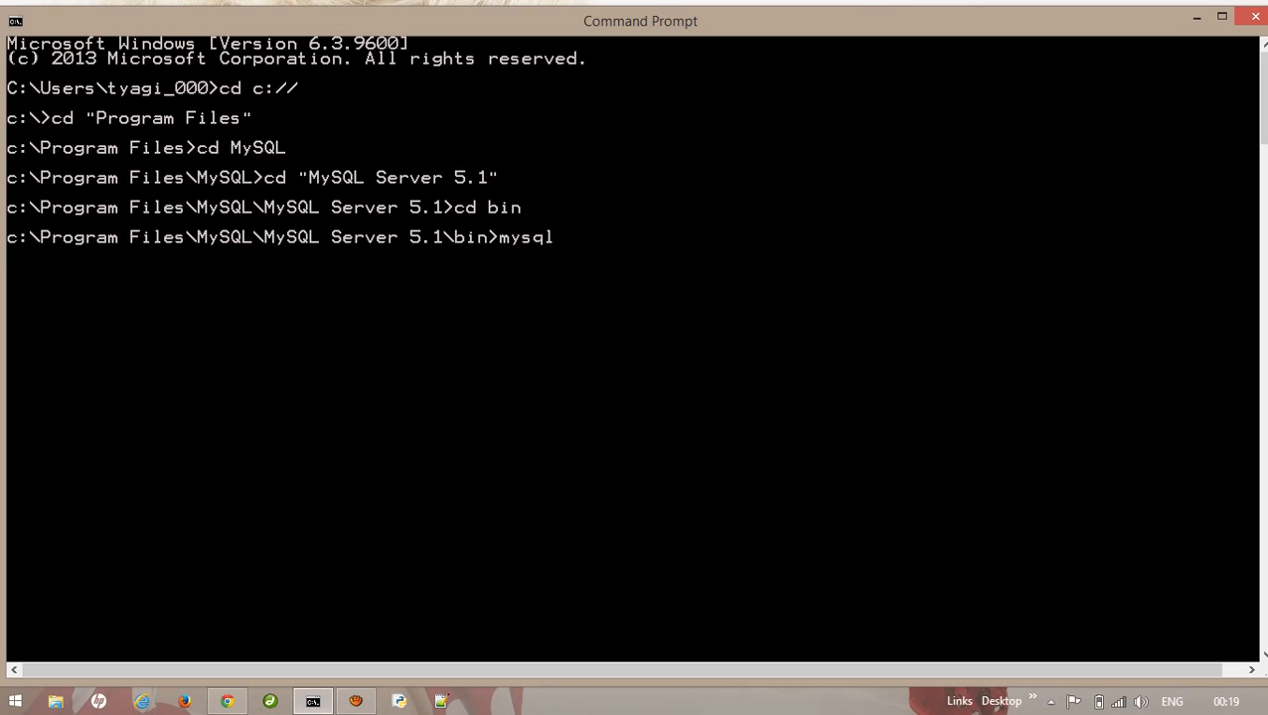
{"action": "type", "text": "-u"}
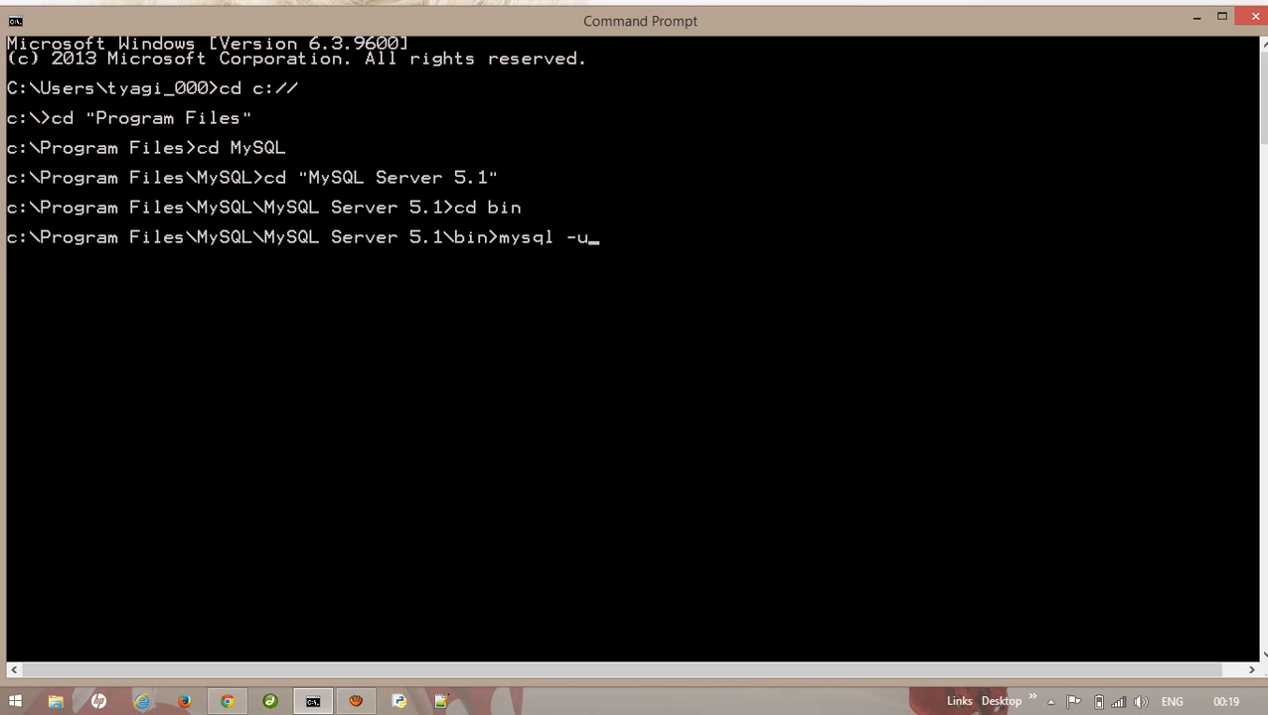
{"action": "type", "text": "r"}
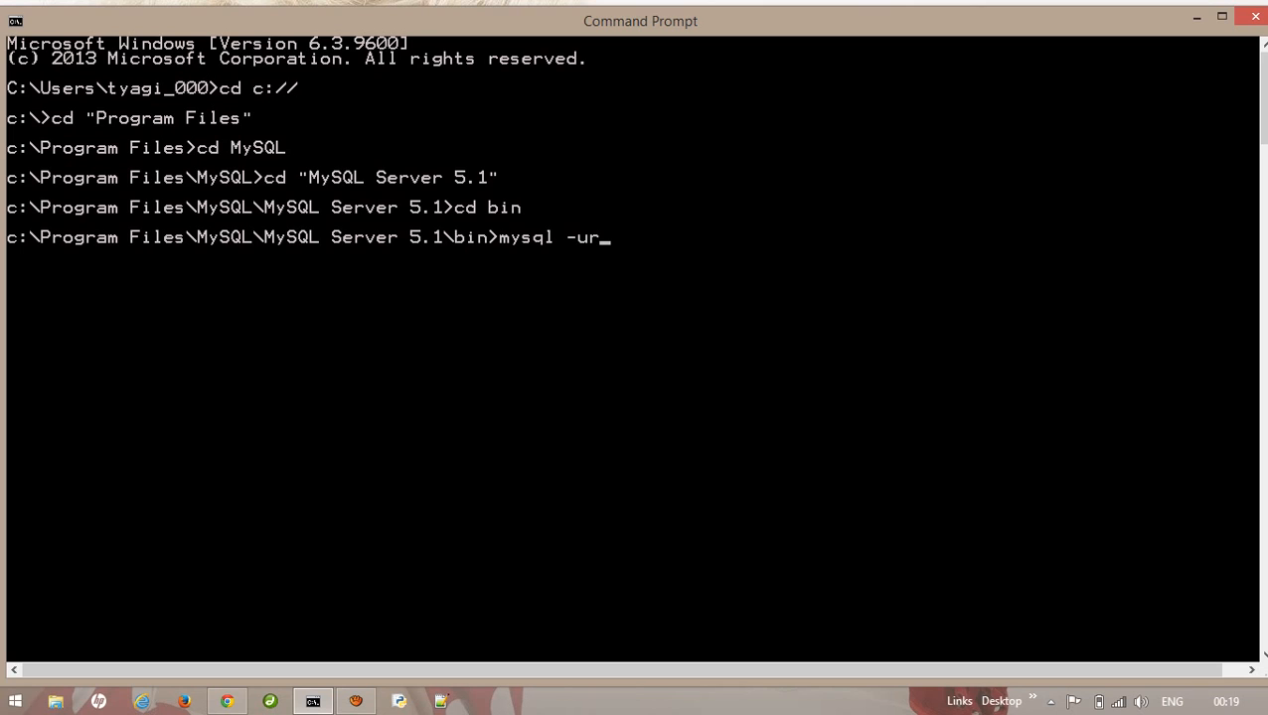
{"action": "type", "text": "oot"}
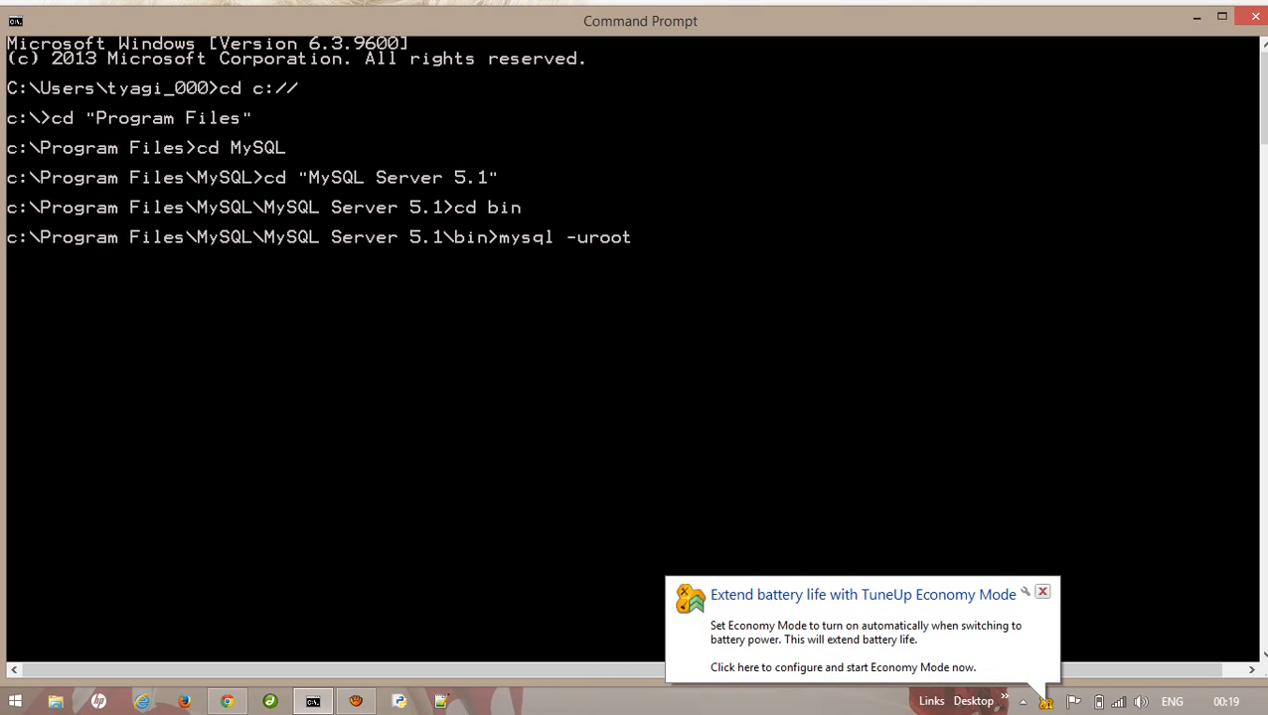
{"action": "left_click", "coordinate": [1041, 592]}
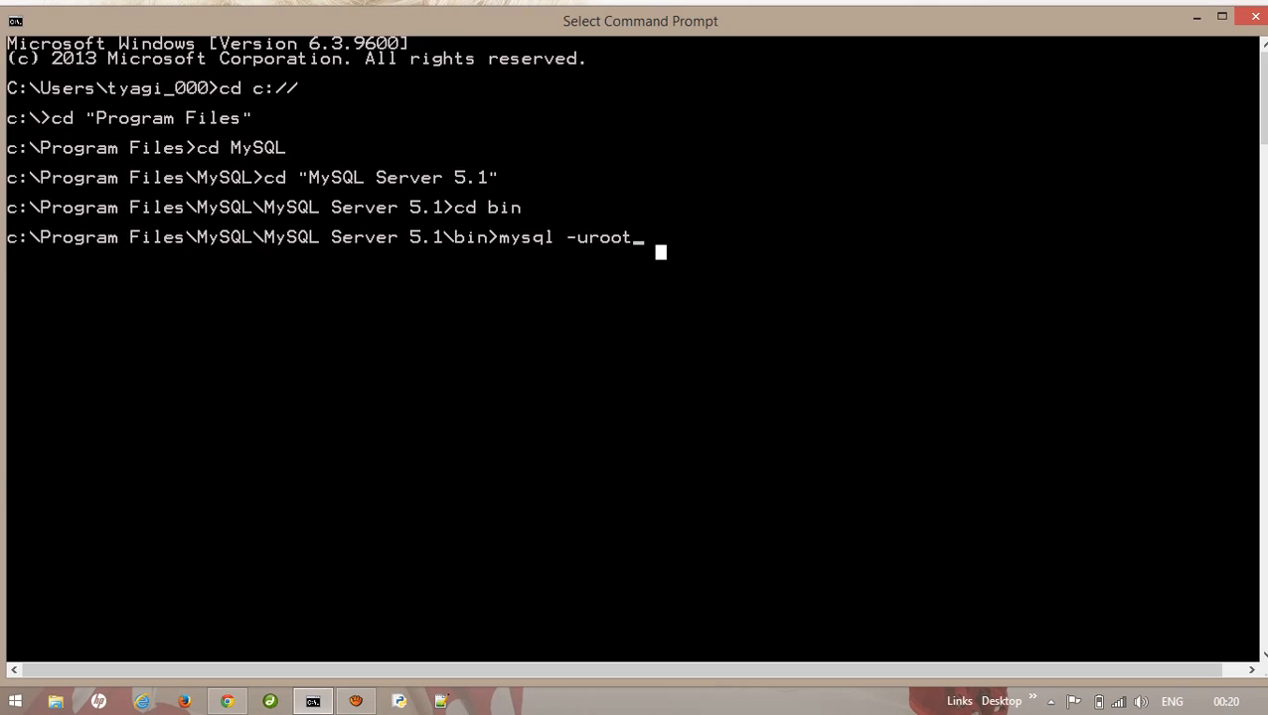
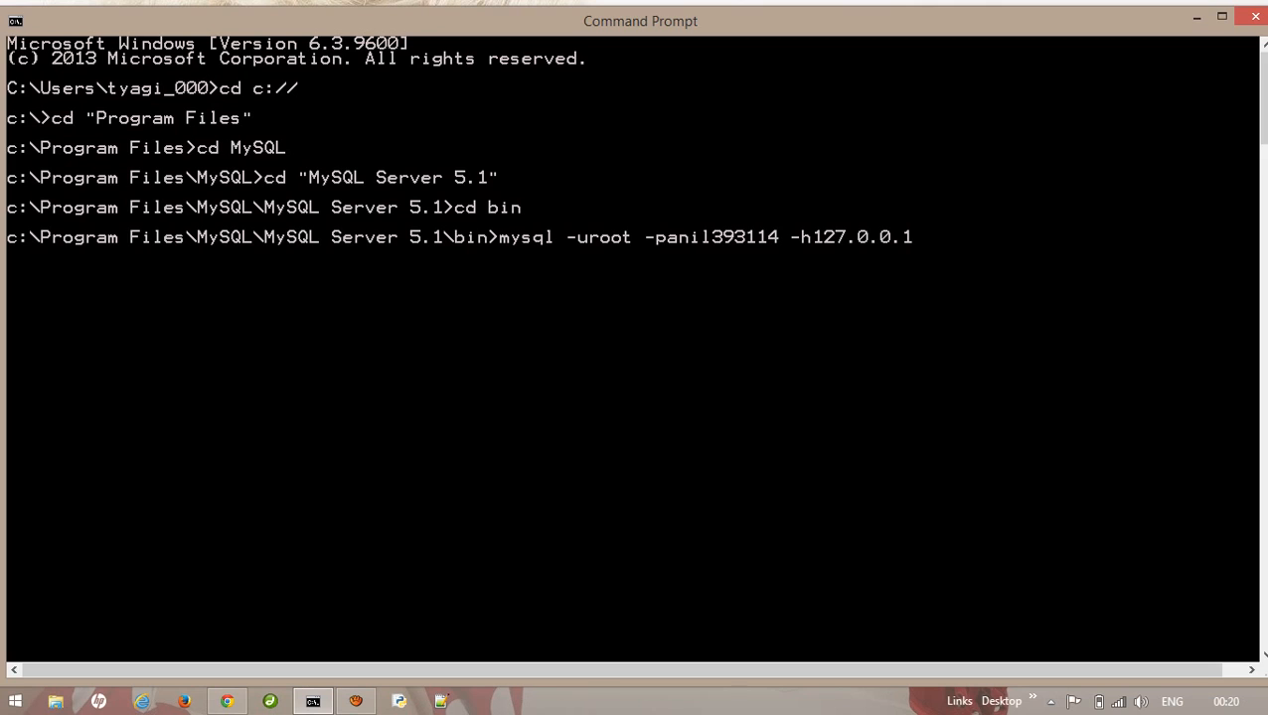
{"action": "key", "text": "Return"}
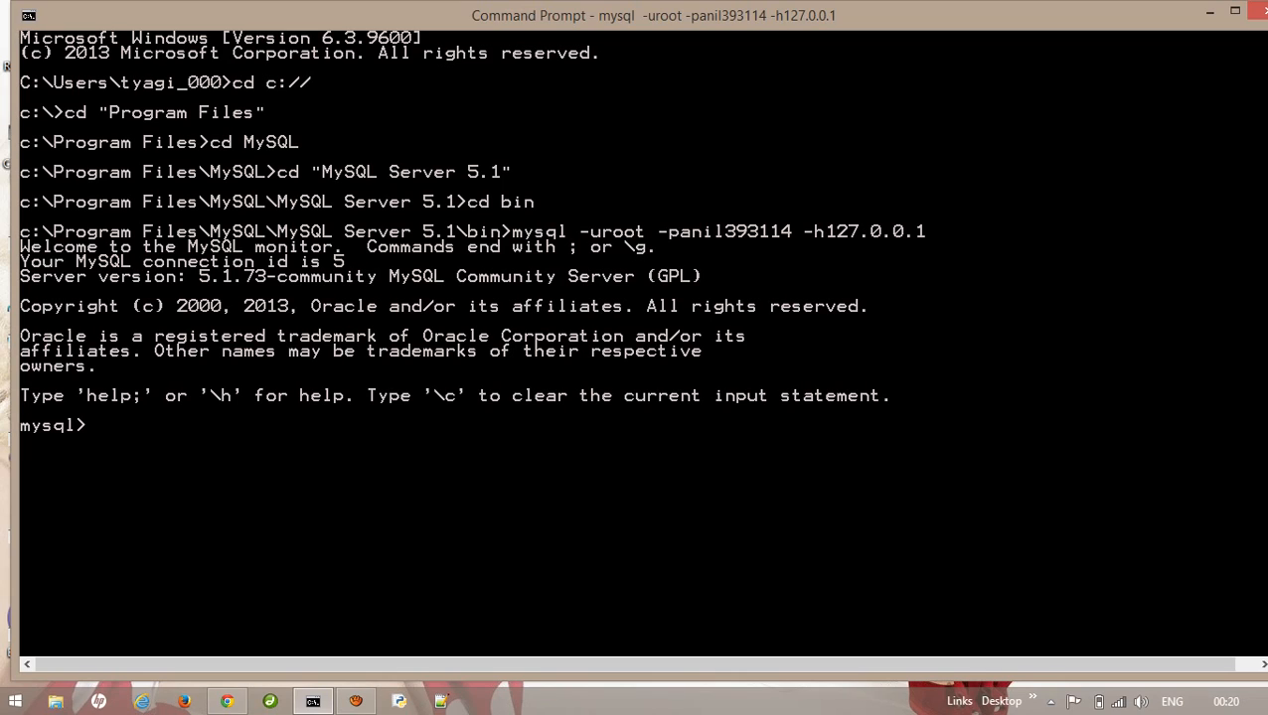
- Run show databases to list information_schema, mysql, phpbb and search
{"action": "type", "text": "show"}
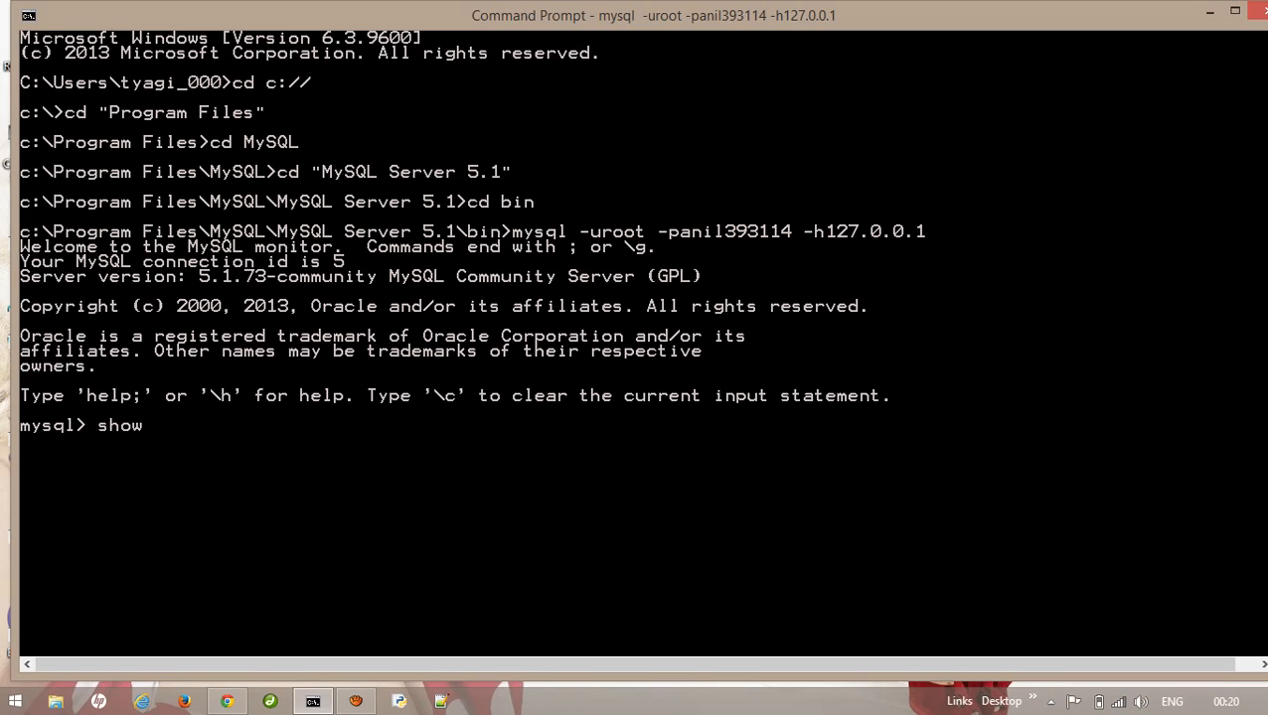
{"action": "type", "text": "databases"}
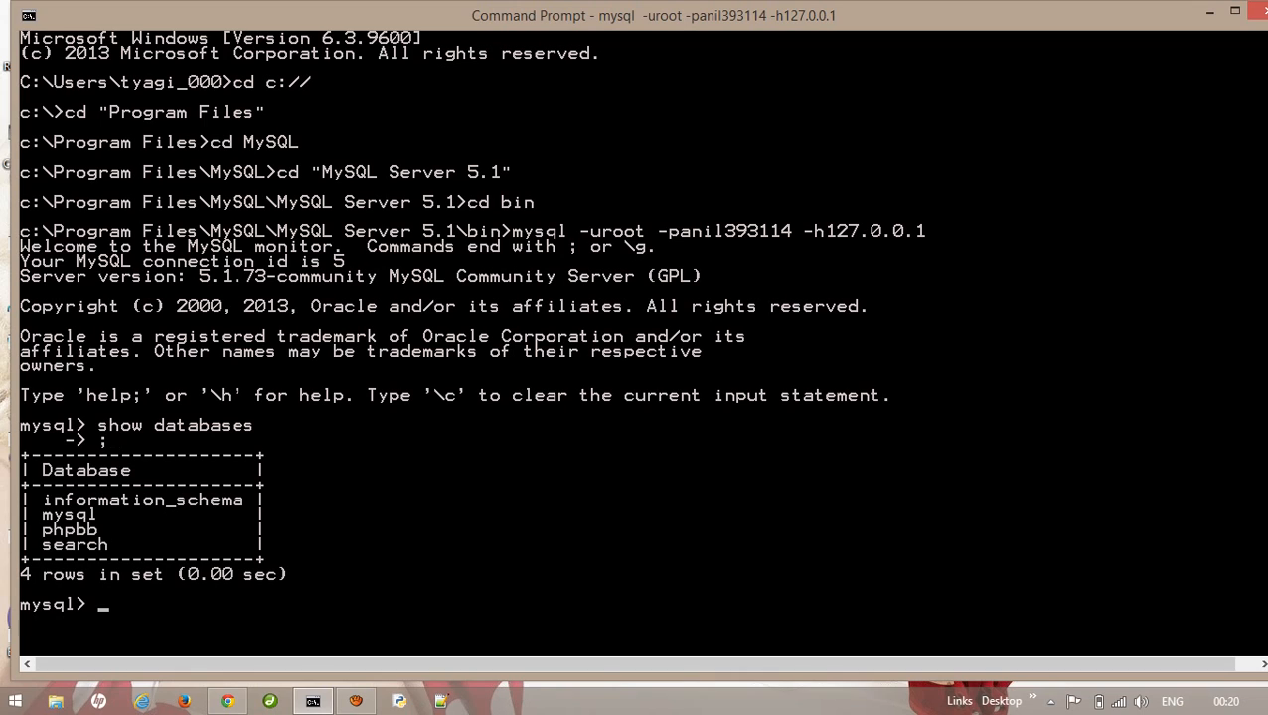
{"action": "left_click_drag", "start_coordinate": [36, 499], "coordinate": [129, 548]}
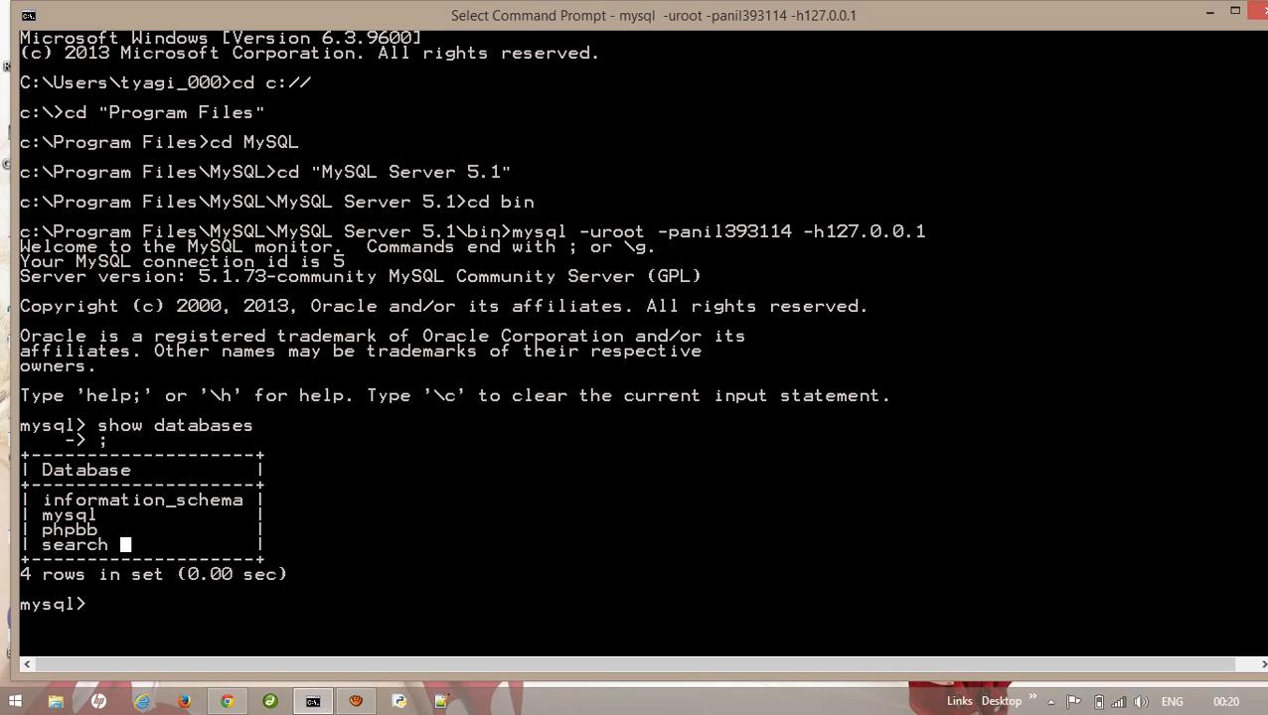
- Exit the MySQL monitor with Bye, returning to the bin folder prompt
{"action": "type", "text": "exi"}
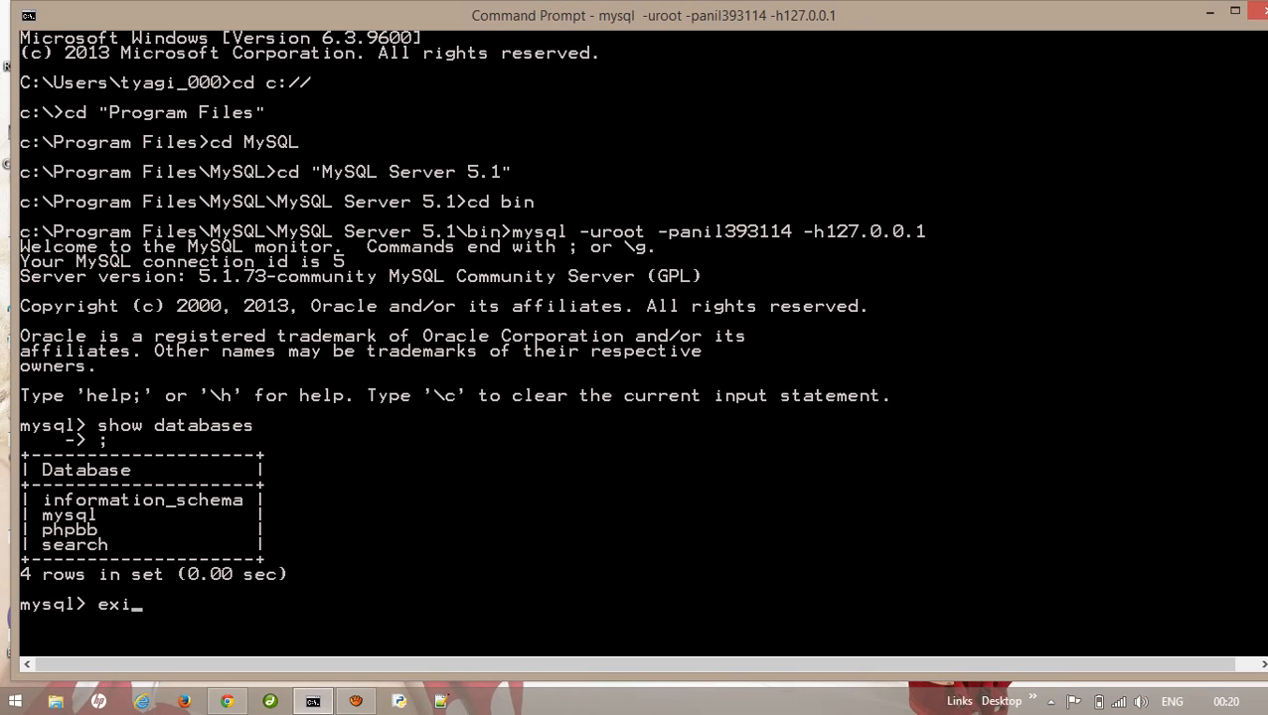
{"action": "key", "text": "Return"}
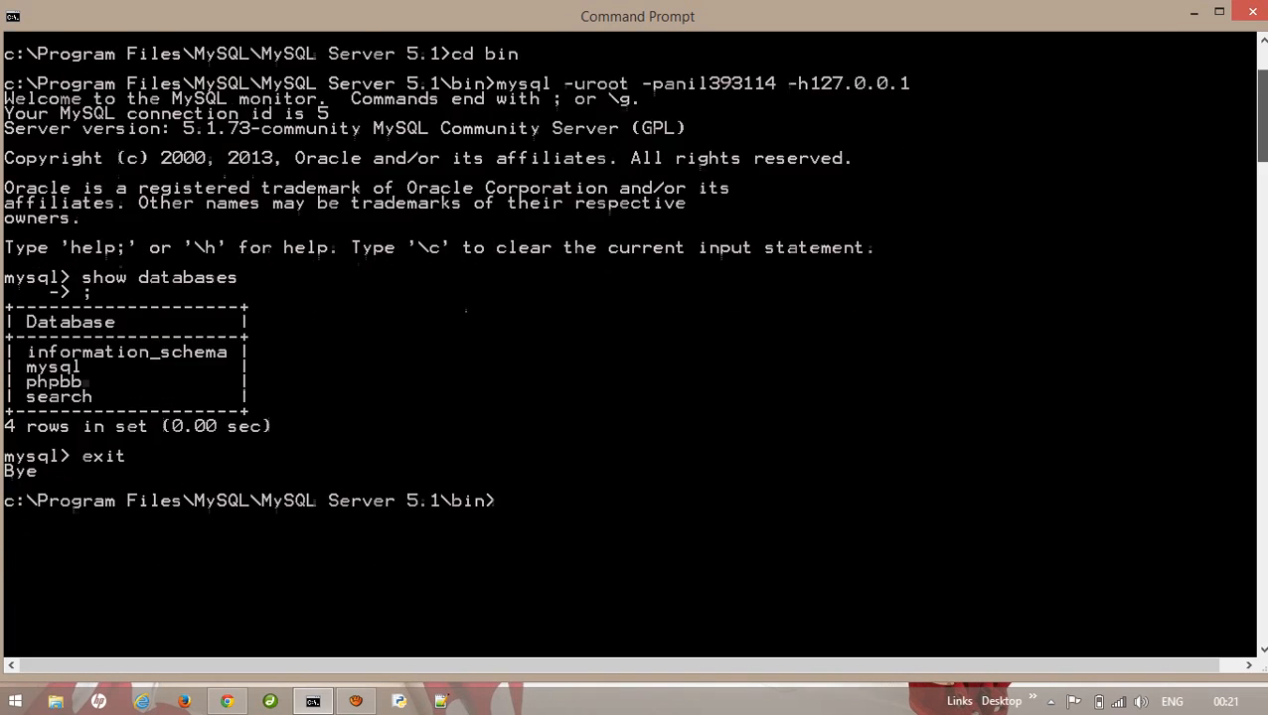
{"action": "scroll", "scroll_direction": "down", "scroll_amount": 3}
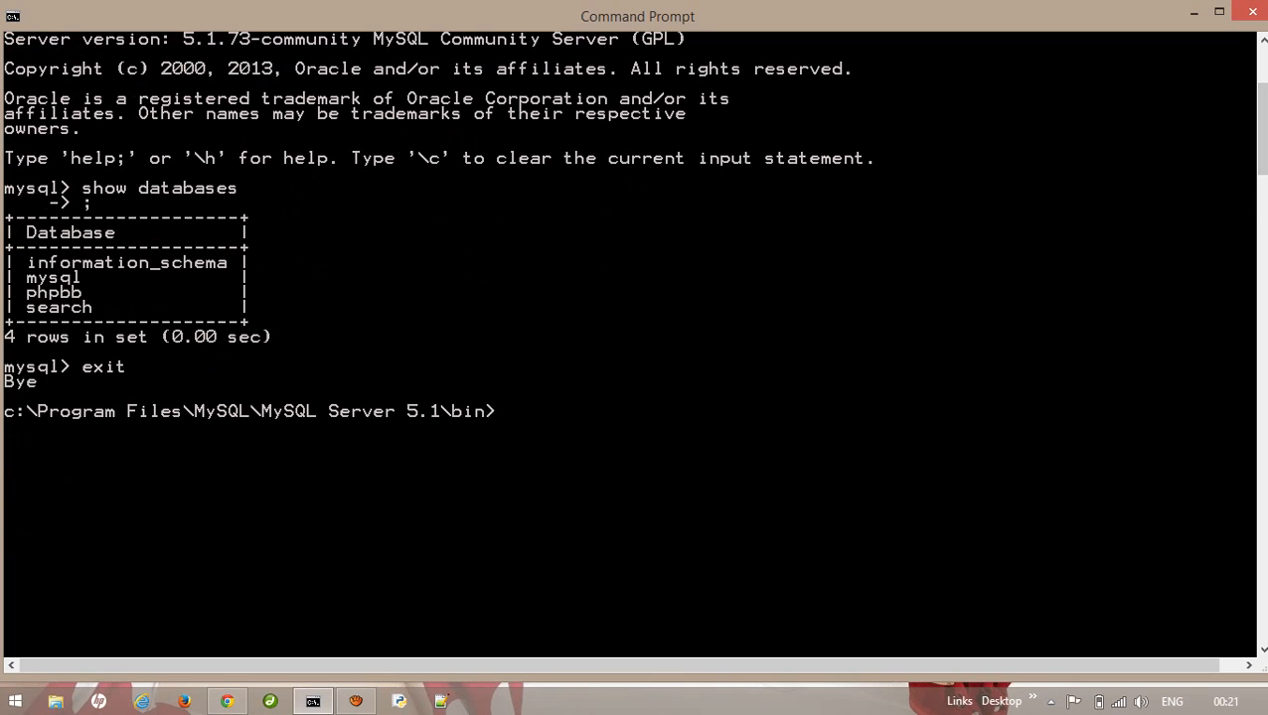